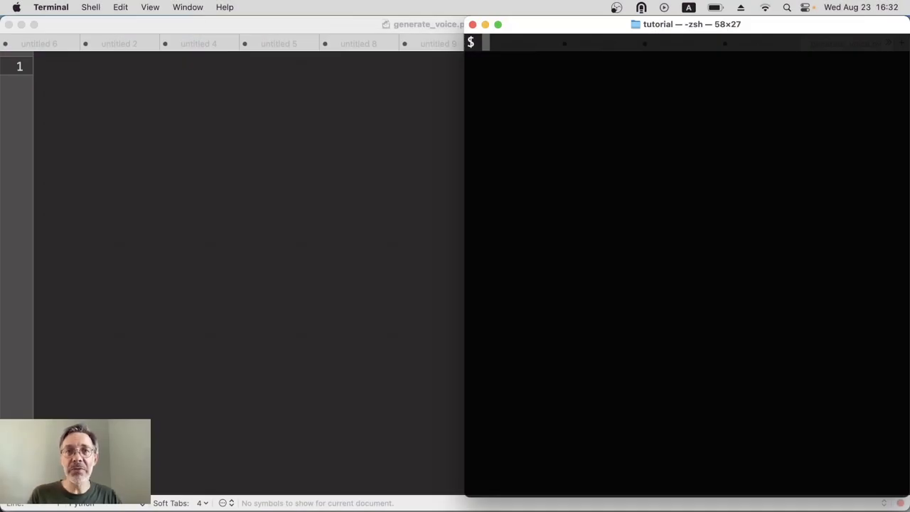
- Run pip3 install elevenlabs in Terminal to install the package
type("pi")
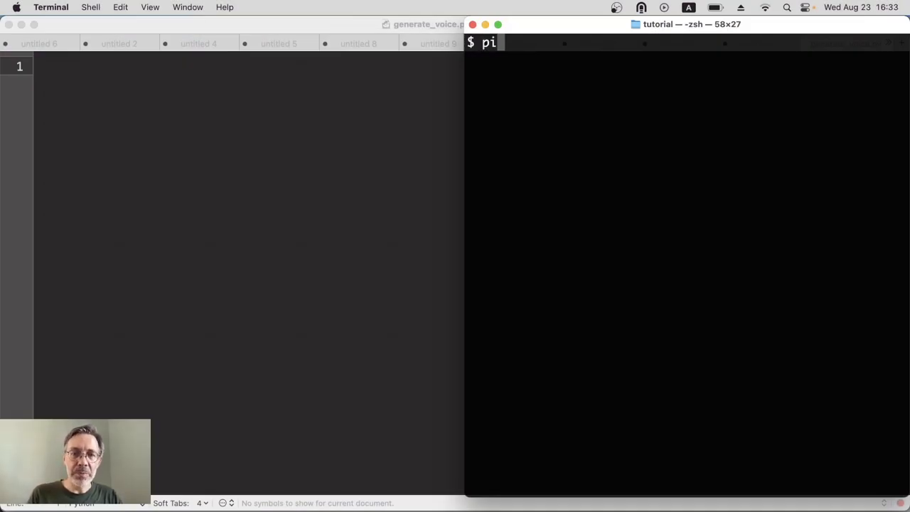
type("p")
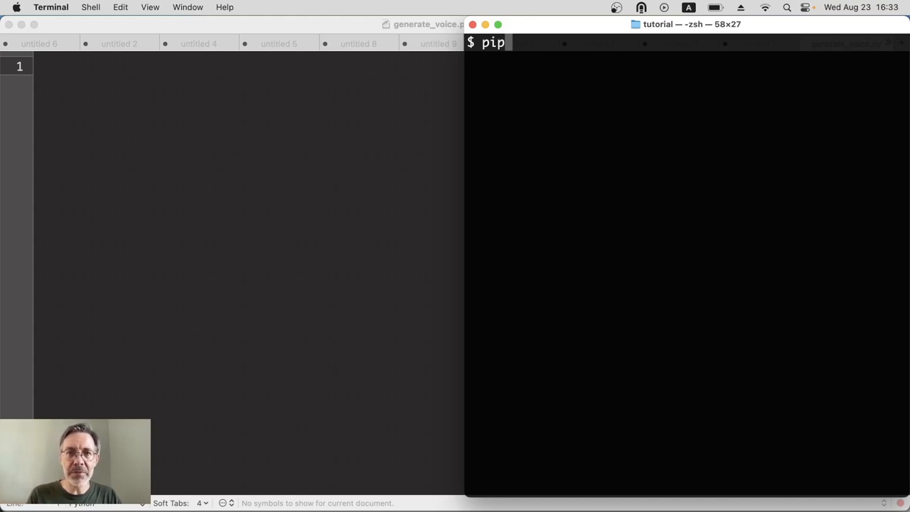
type("3")
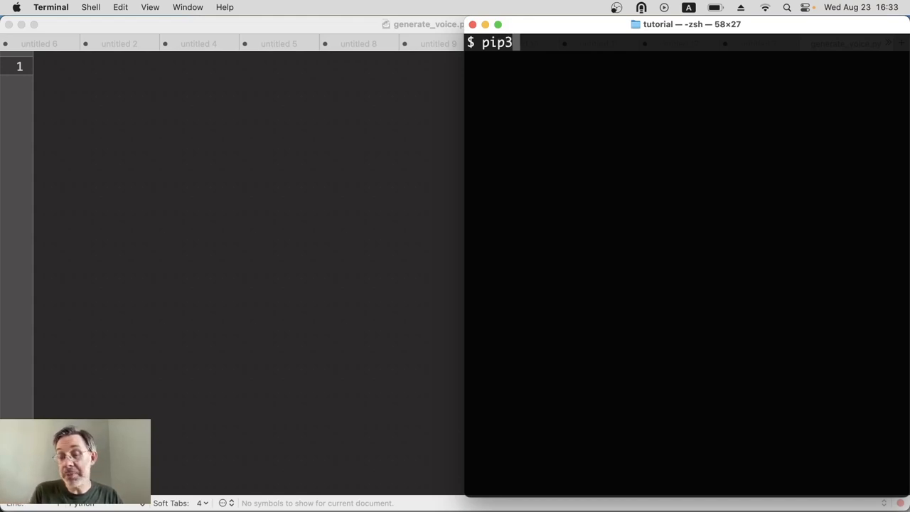
type("install eleven")
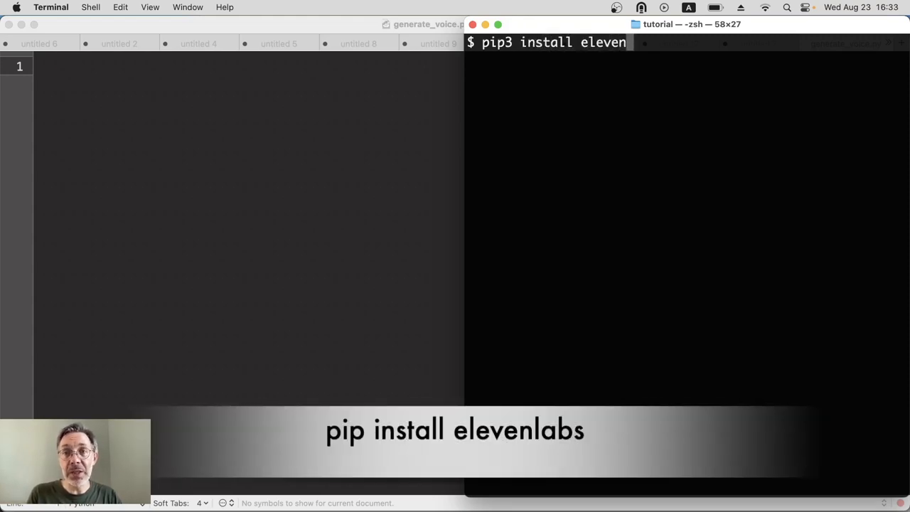
type("labs")
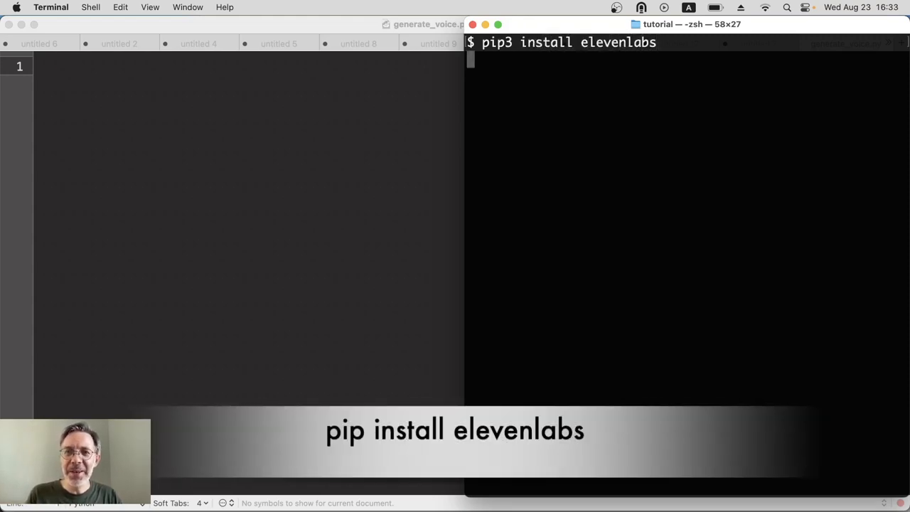
key("Return")
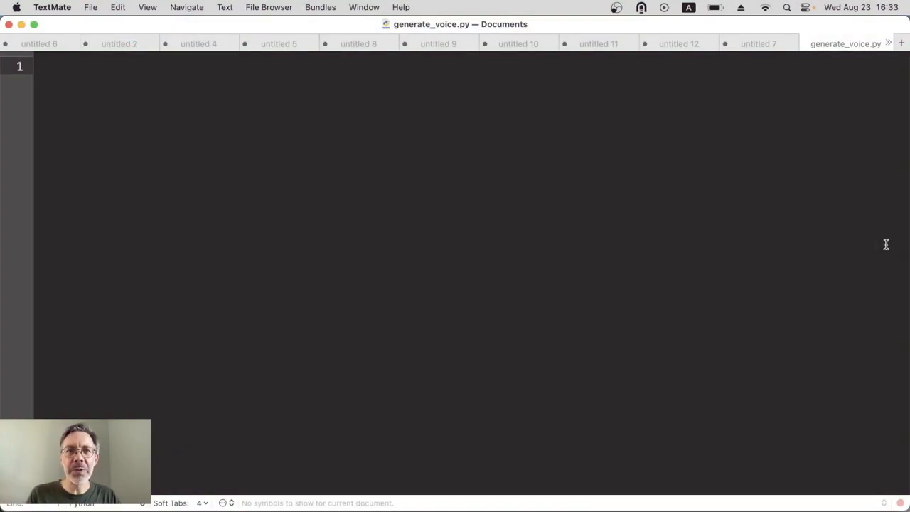
- Write import elevenlabs and start an audio = elevenlabs.generate() call
type("import")
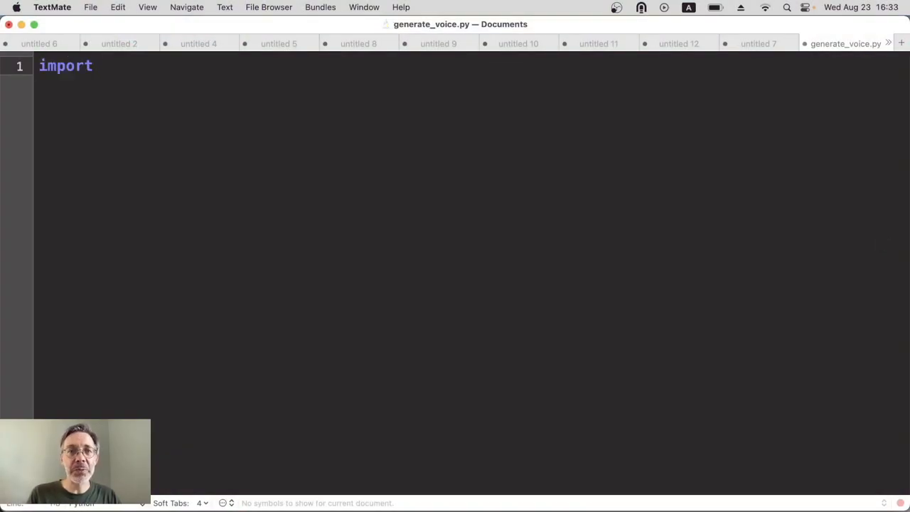
type("eleven")
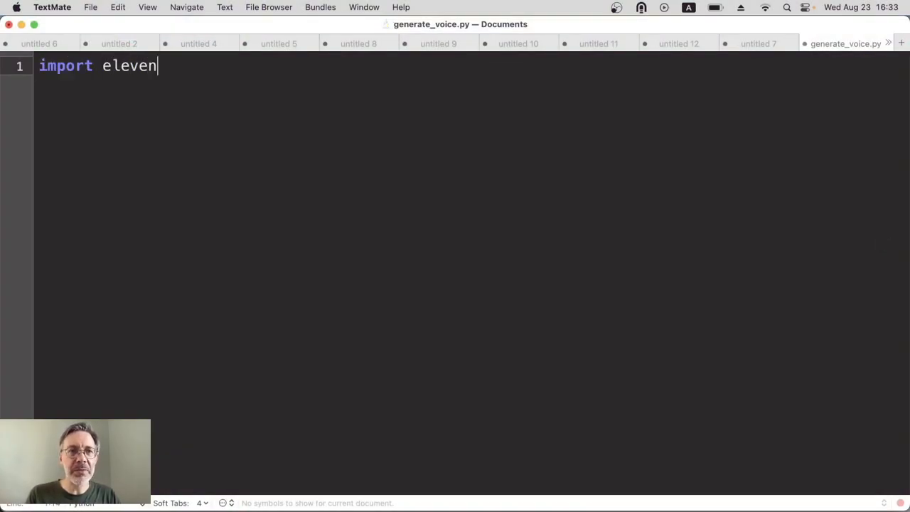
type("labs")
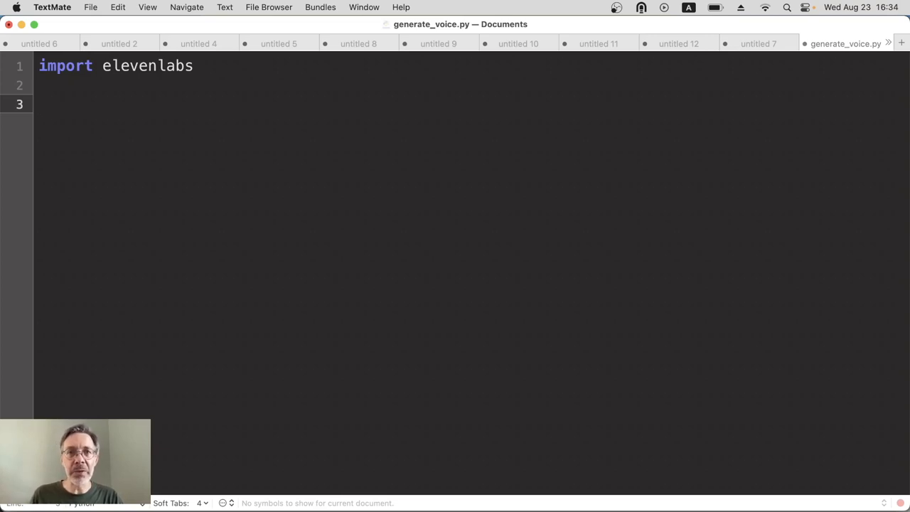
type("a")
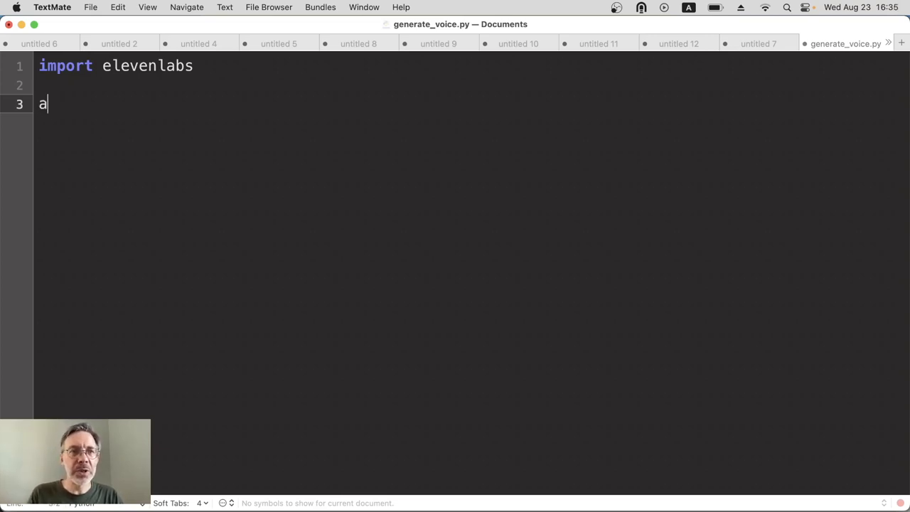
type("udio =")
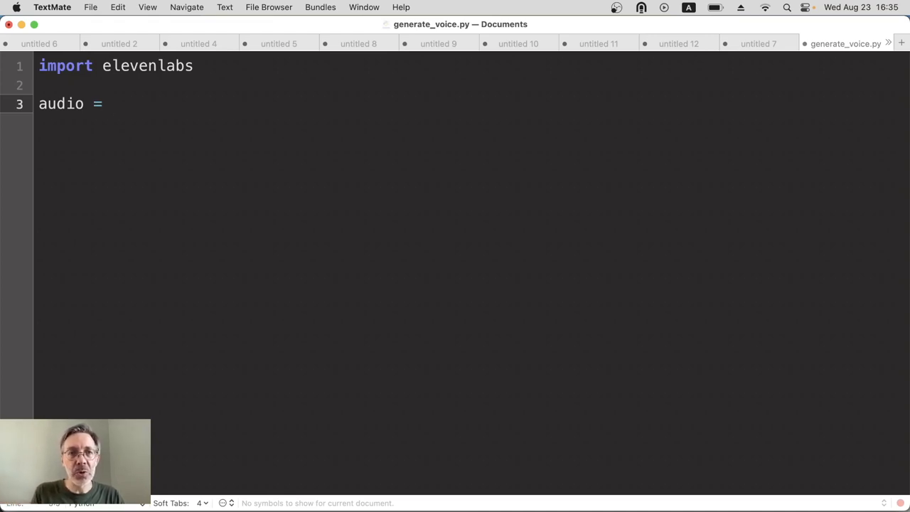
type("eleve")
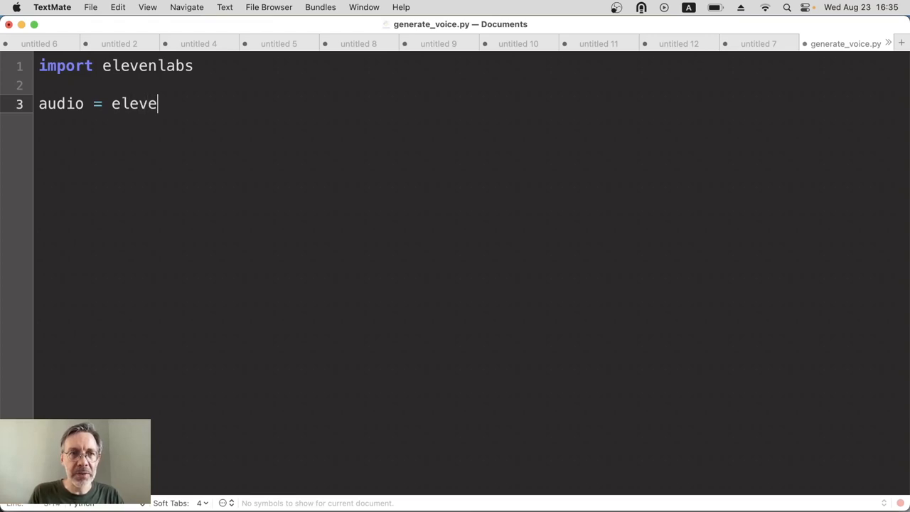
type("nlabs.")
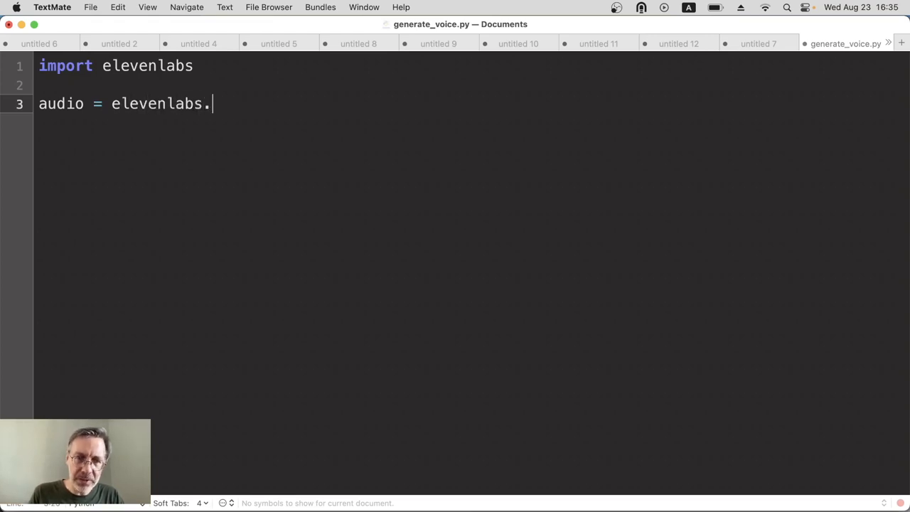
type("ge")
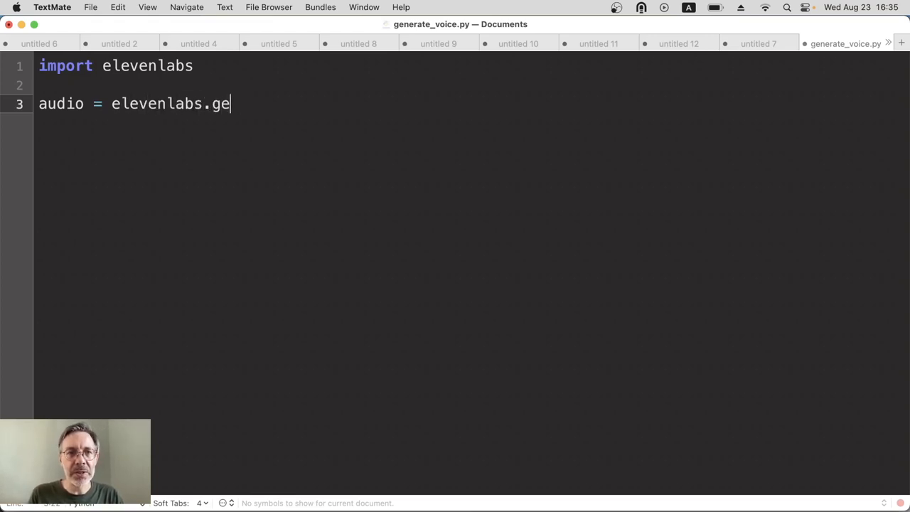
type("nerate()")
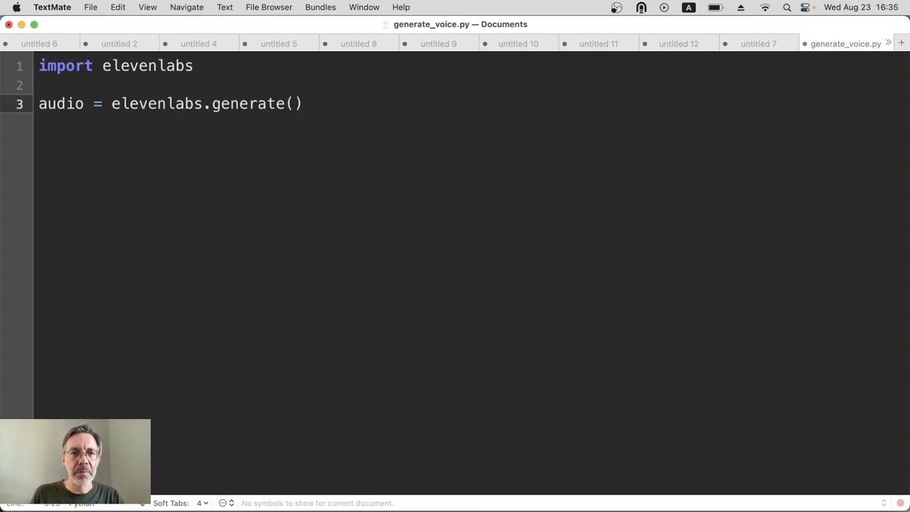
- Pass text = "Hi, I'm from the future!" inside the generate() call
left_click(294, 103)
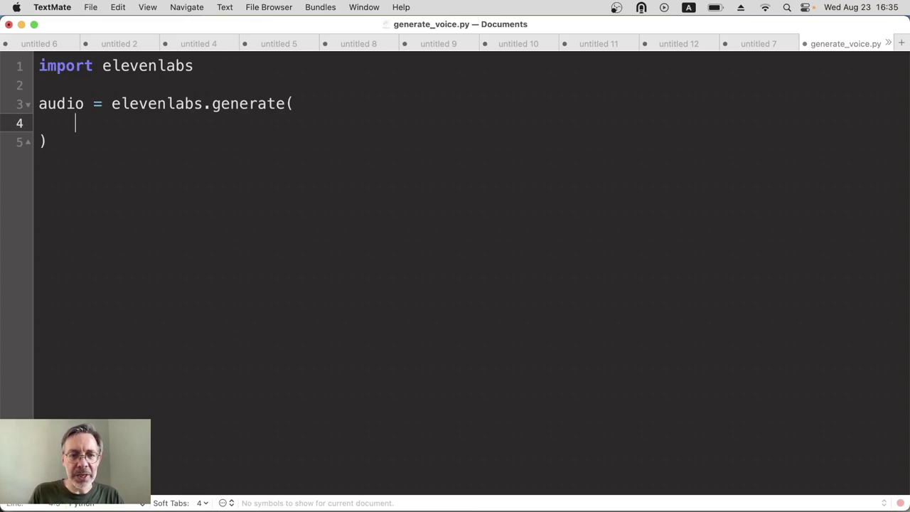
type("text =")
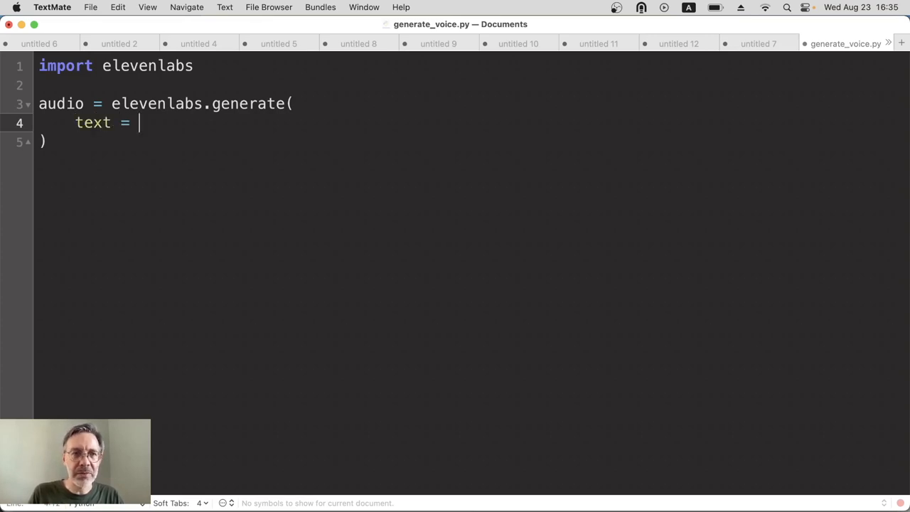
type("\"Hi, \"")
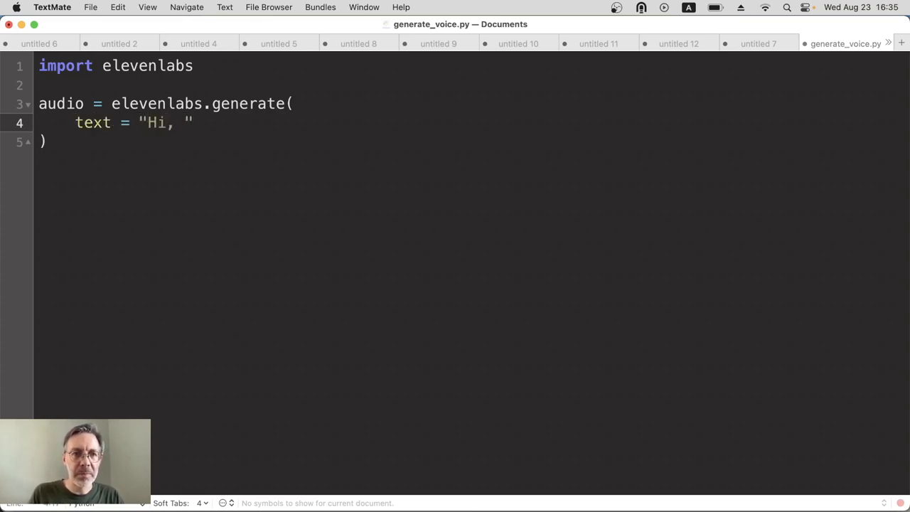
type("I'm from t")
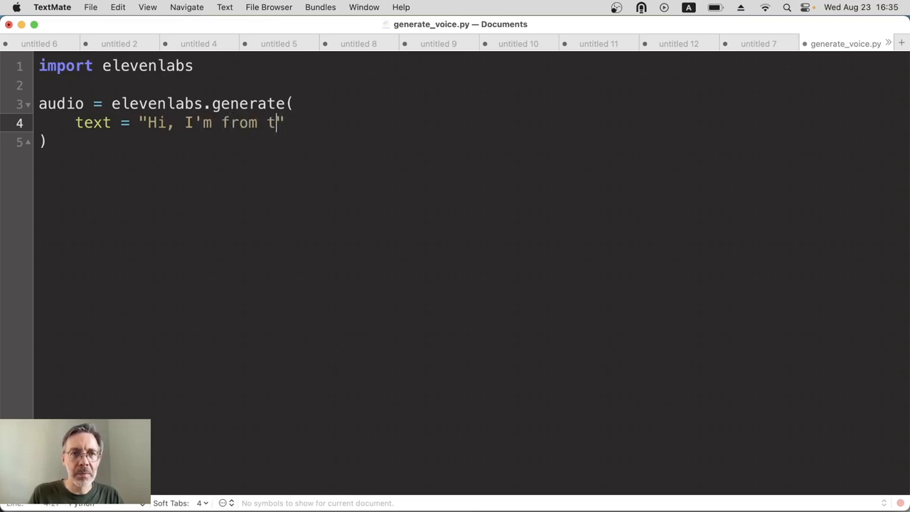
type("he future!")
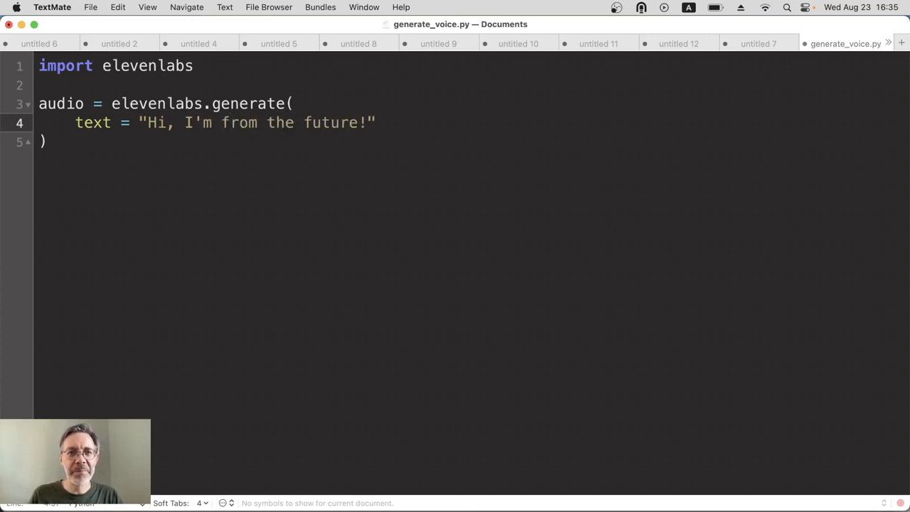
type("j")
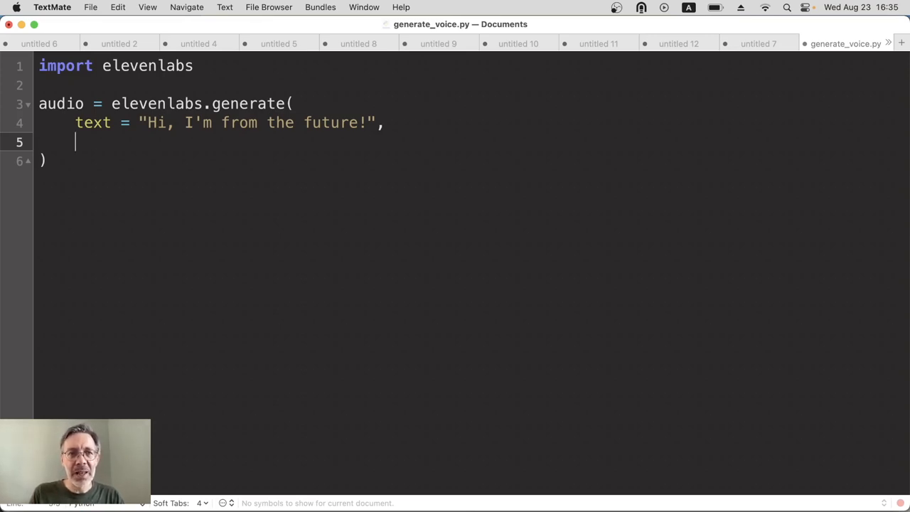
- Add voice = "Bella" after the text argument
type("voinc")
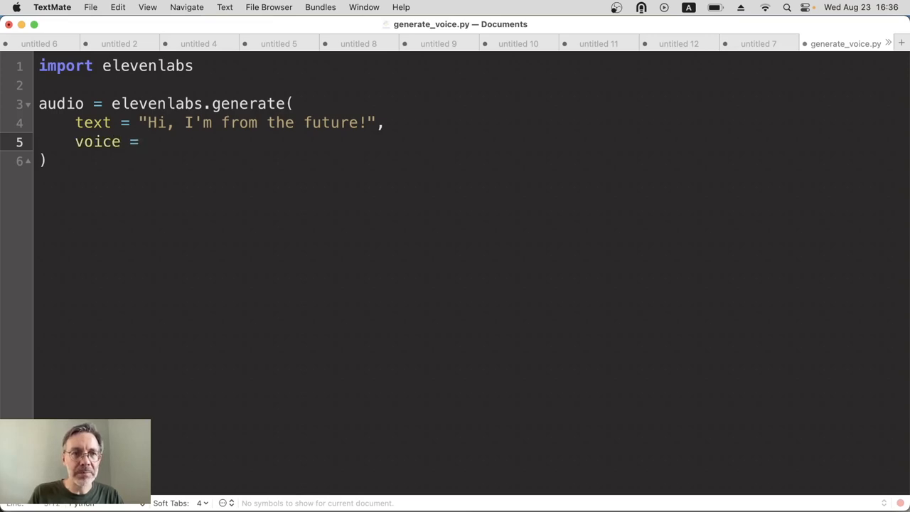
type("\"B\"")
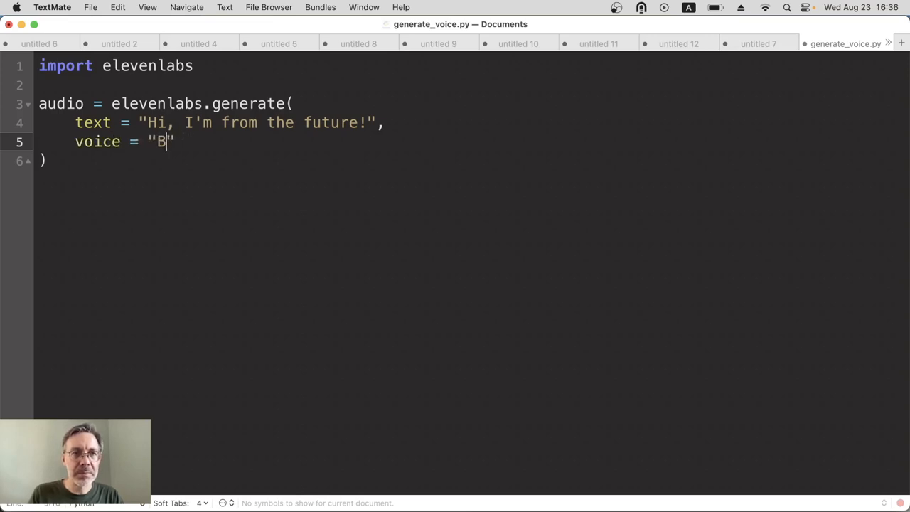
type("ella")
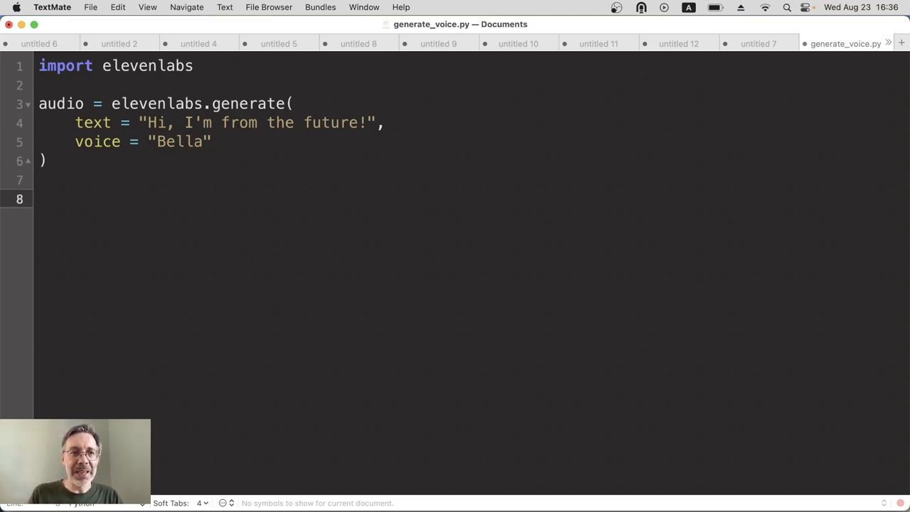
- Add elevenlabs.play(audio) on a new line below the generate call
type("eleven")
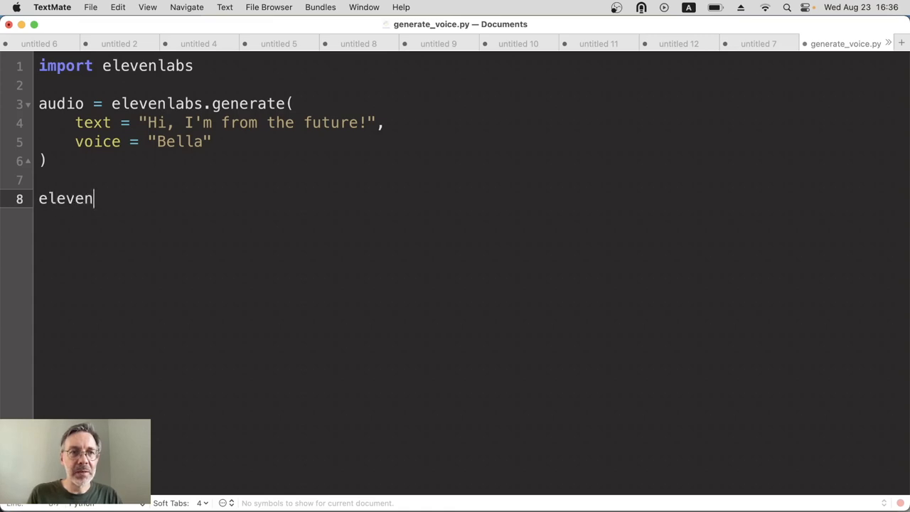
type("labs.")
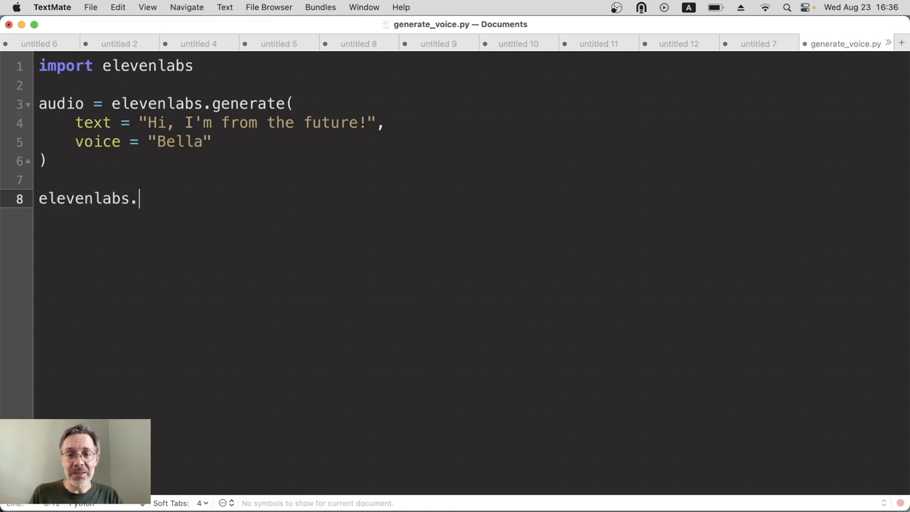
type("play")
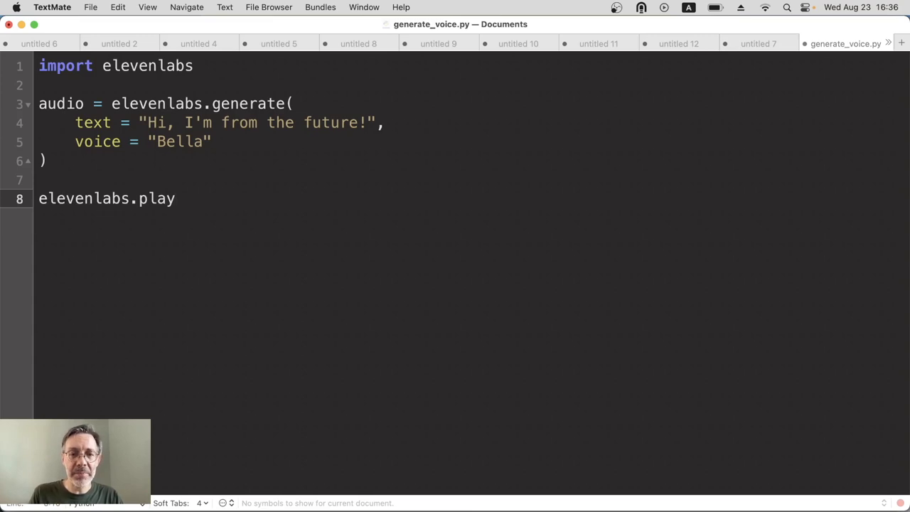
type("()")
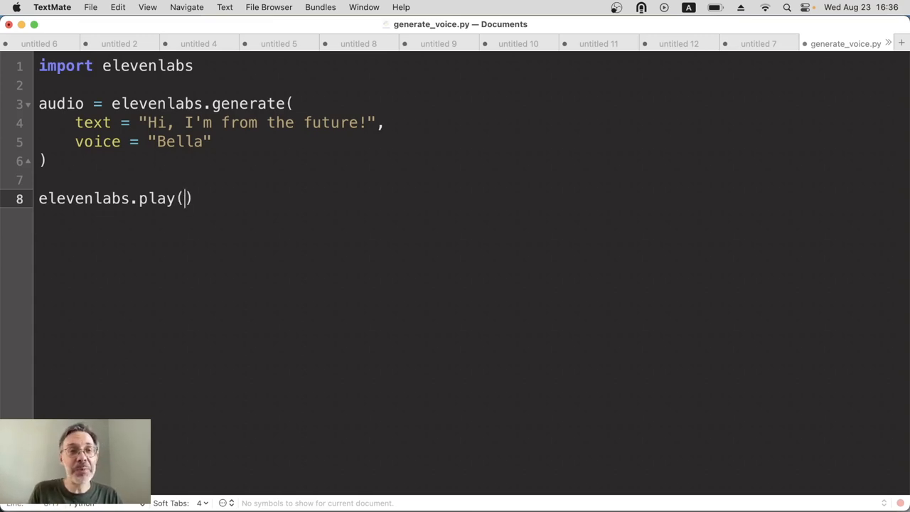
type("audio")
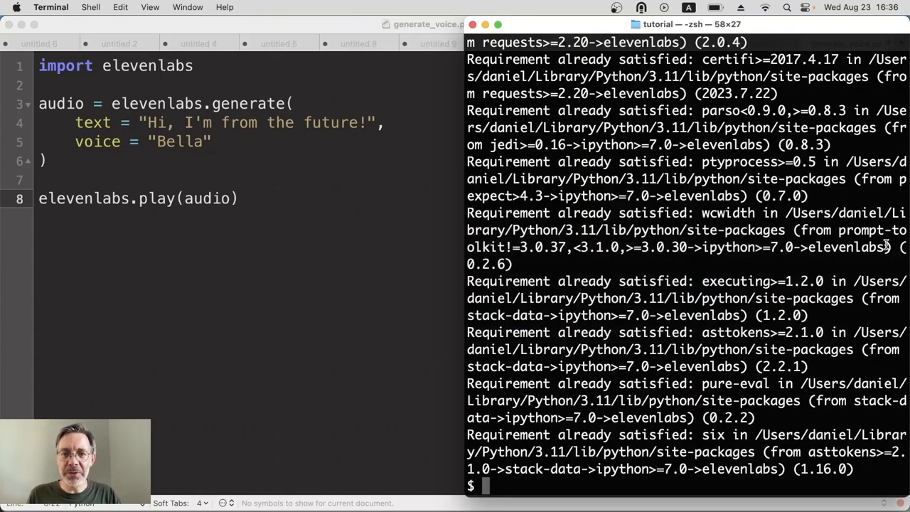
- Clear Terminal and run python3 generate_voice.py to hear the speech
type("clear")
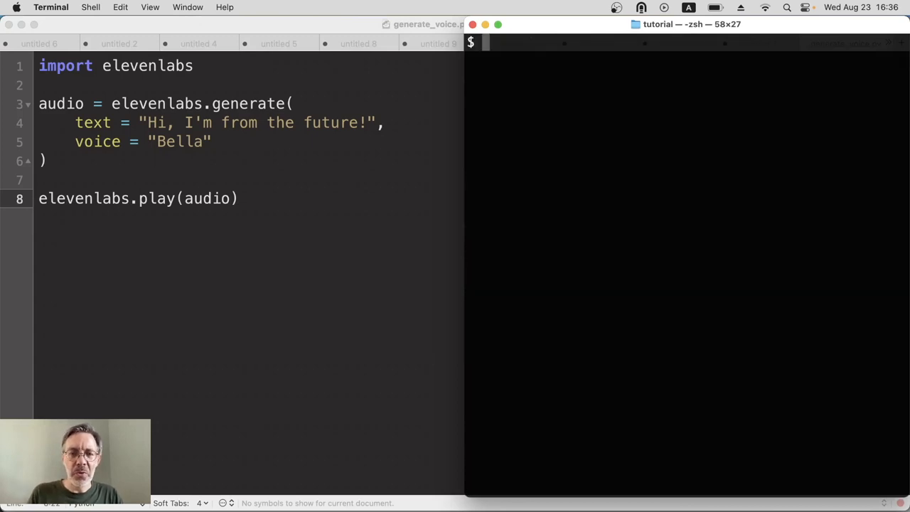
type("python3")
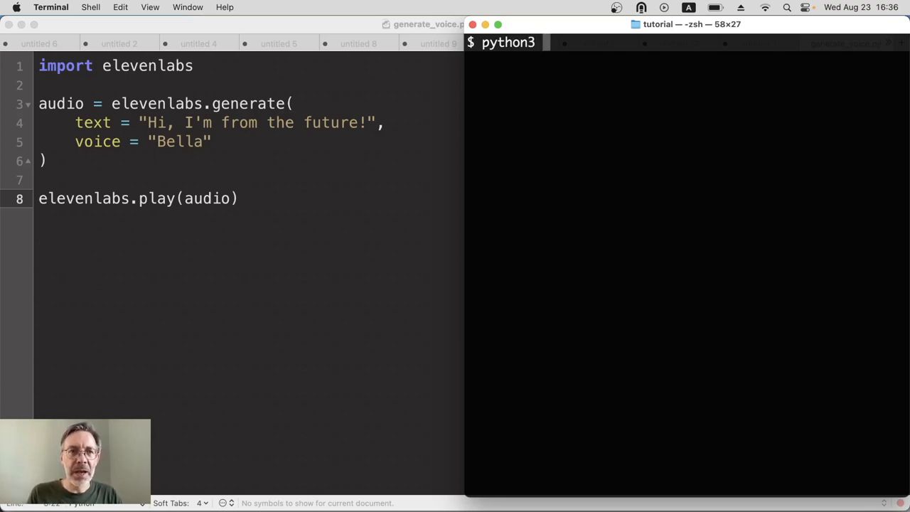
type("generate_voice.py")
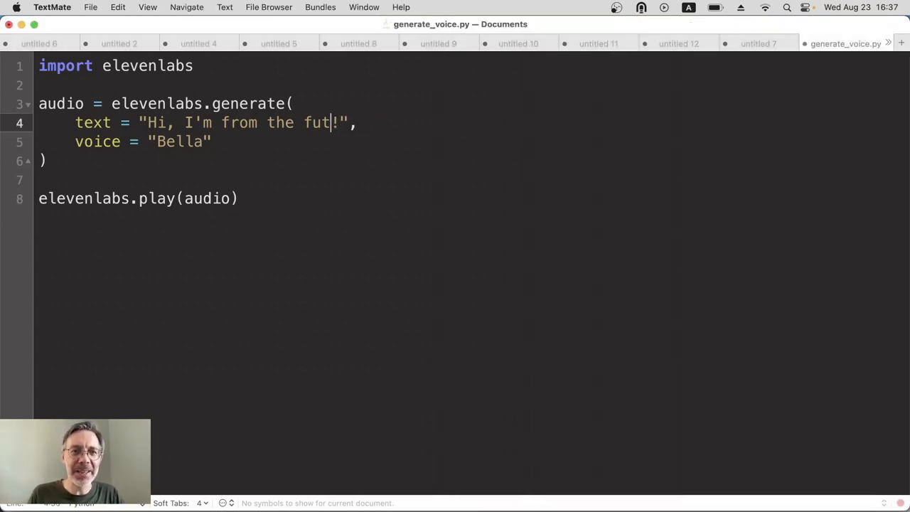
- Replace "future" with "past" so the text reads "Hi, I'm from the past!"
type("past")
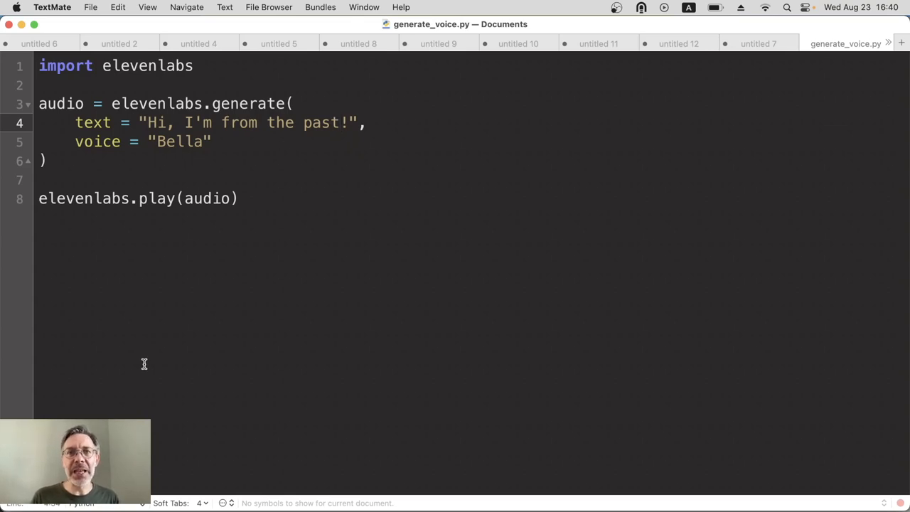
left_click(342, 122)
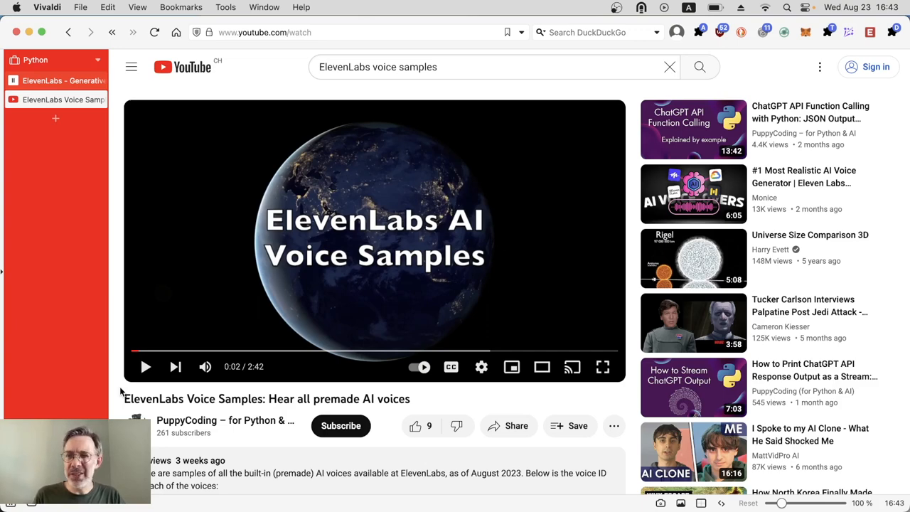
mouse_move(145, 366)
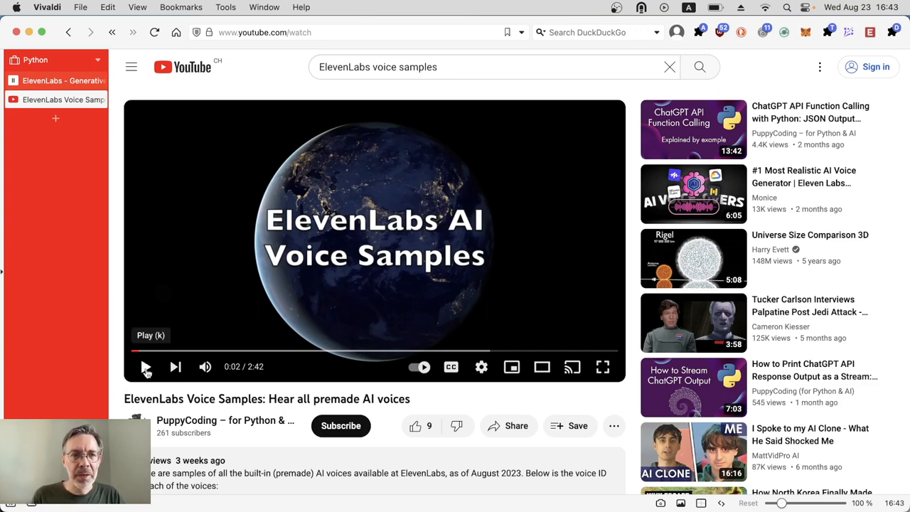
- Play the voice samples video and scroll to the description's voice ID list, selecting Adam's ID
left_click(144, 367)
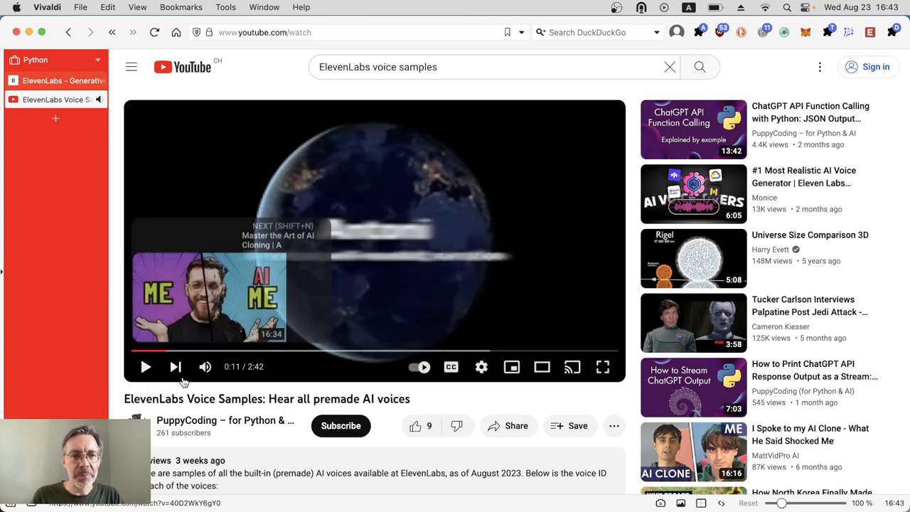
scroll("down", 3)
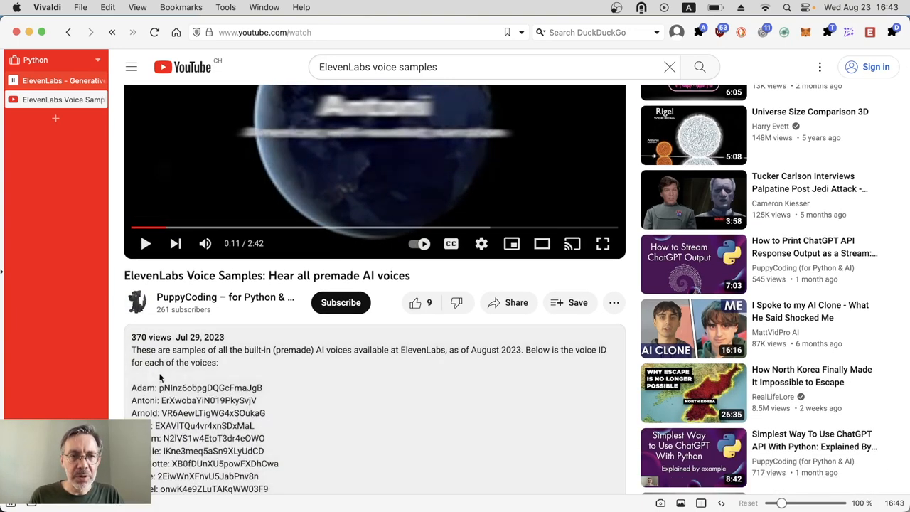
scroll("down", 3)
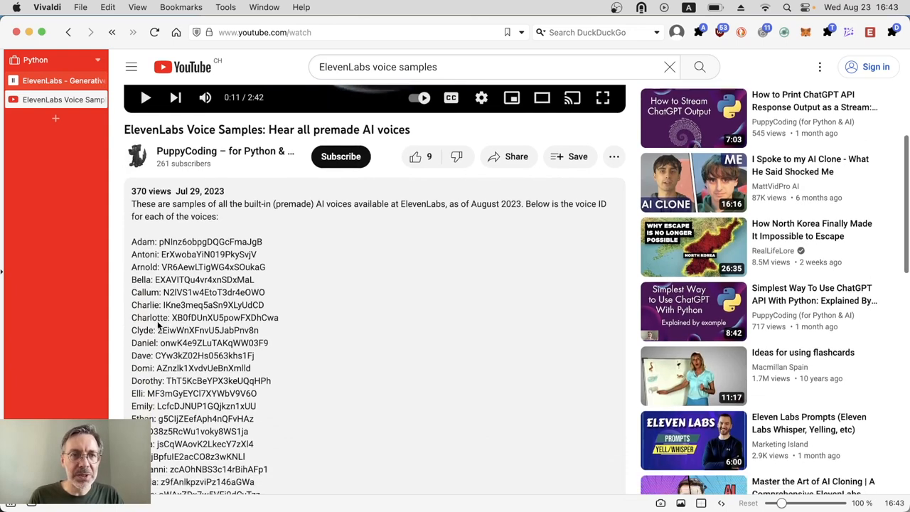
scroll("down", 3)
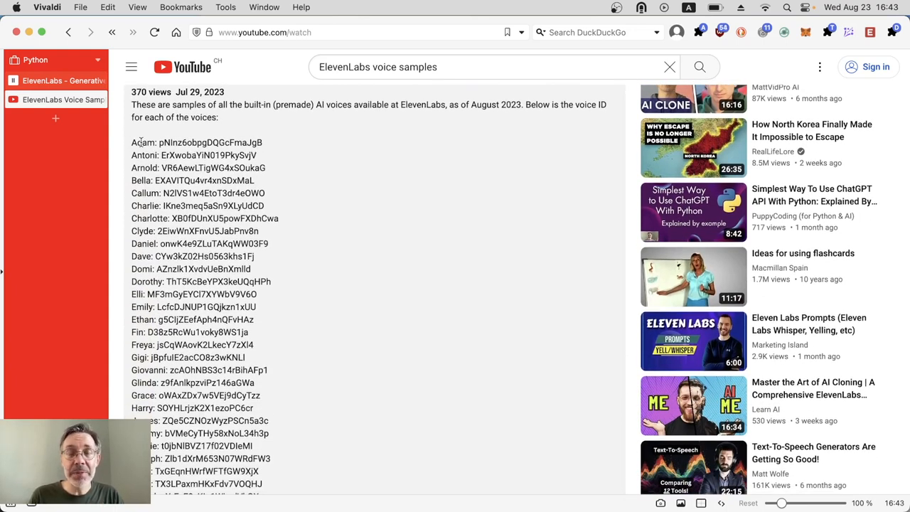
mouse_move(270, 147)
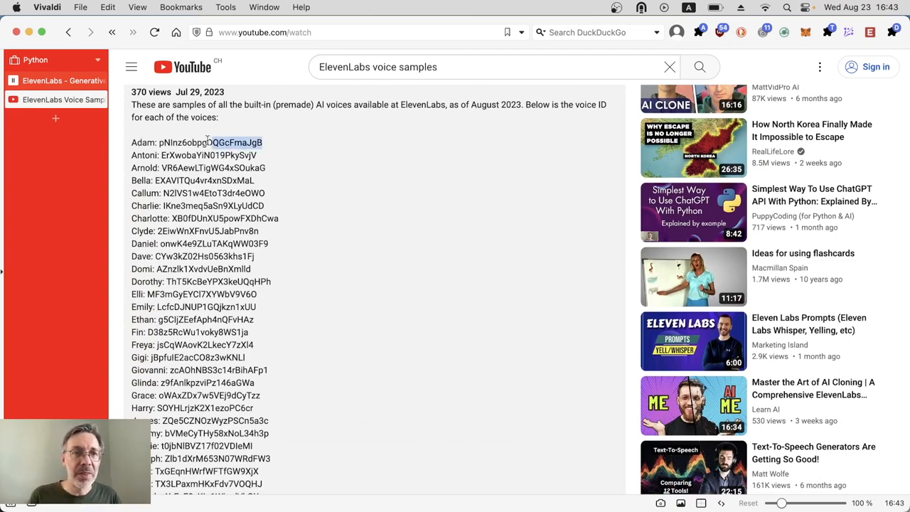
double_click(210, 142)
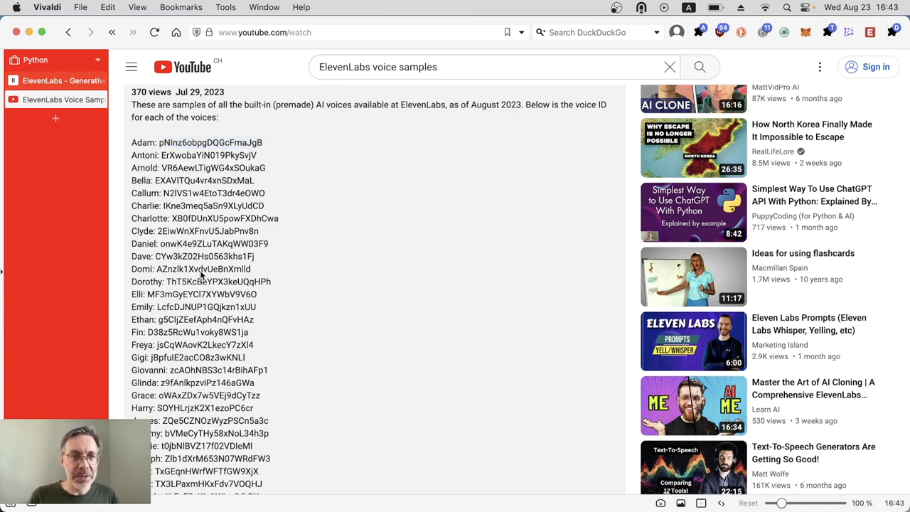
mouse_move(166, 369)
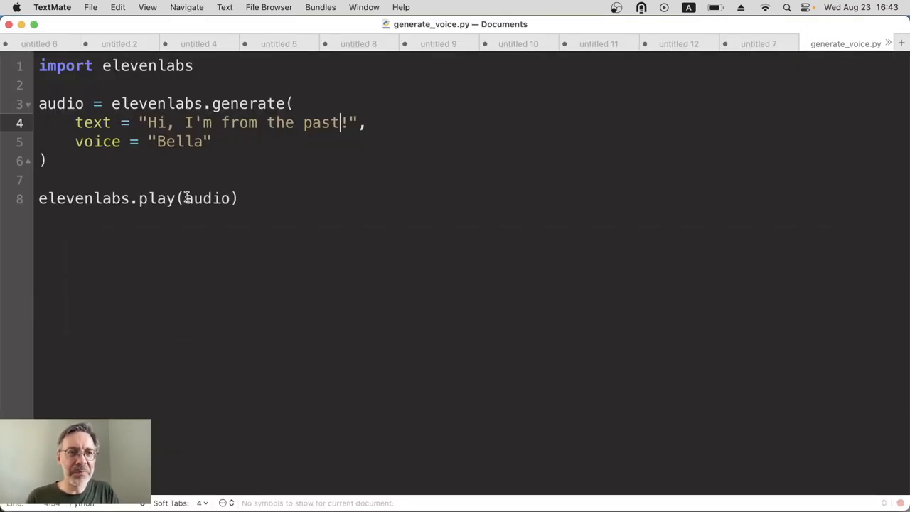
- Replace "Bella" with "Freya" in the voice argument on line 5
type("Frey")
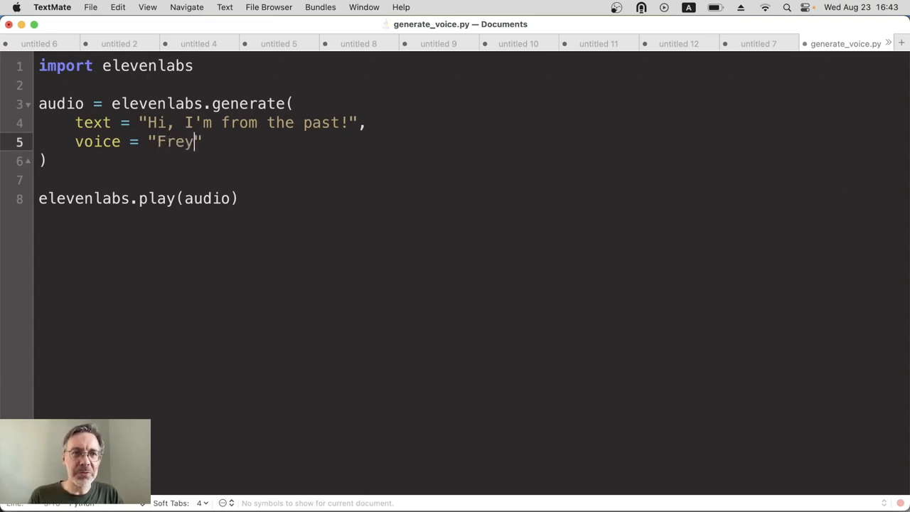
type("a")
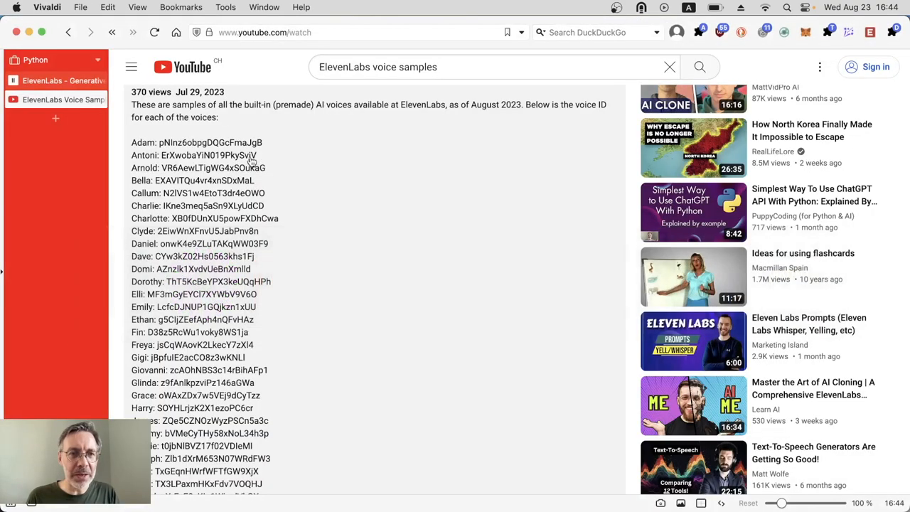
- Scroll through the YouTube description's premade voice ID list in Vivaldi
scroll("down", 3)
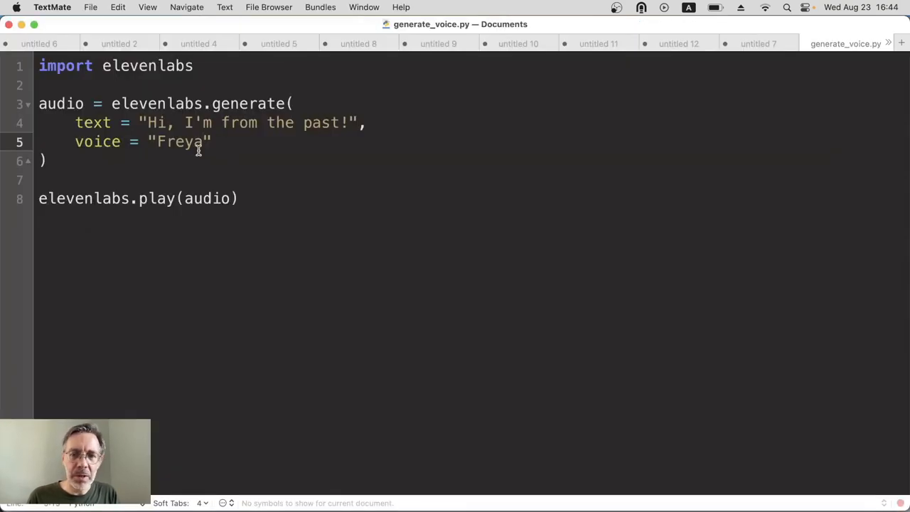
- Put the voice ID ZQe5CZNOzWyzPSCn5a3c in place of "Freya" on line 5
type("ZQe5CZNOzWyzPSCn5a3c")
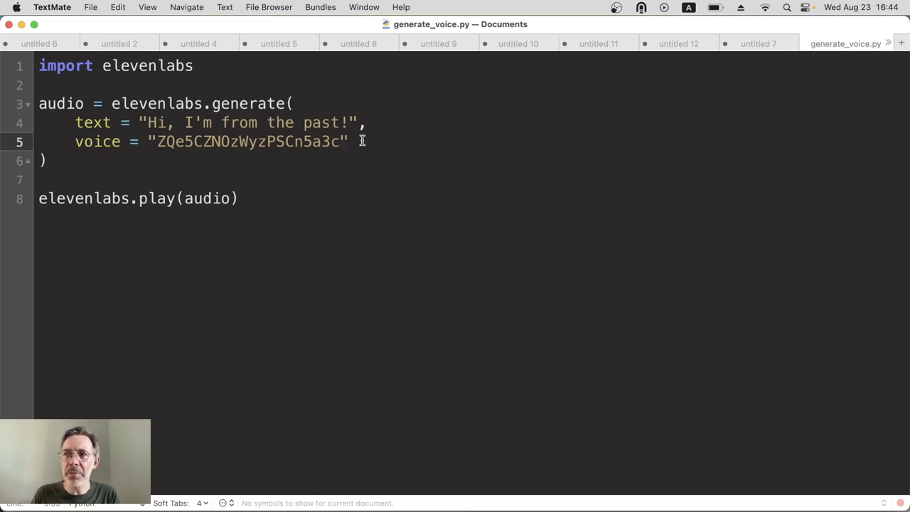
left_click(348, 141)
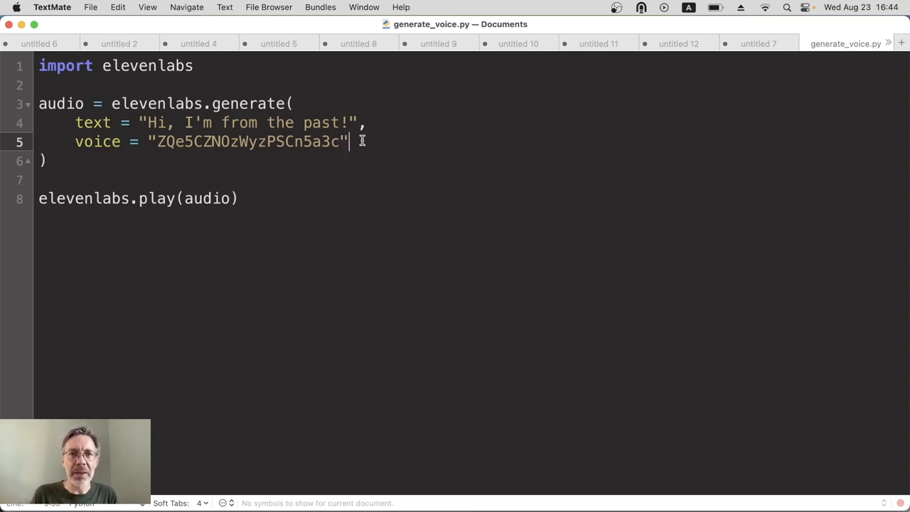
type(",")
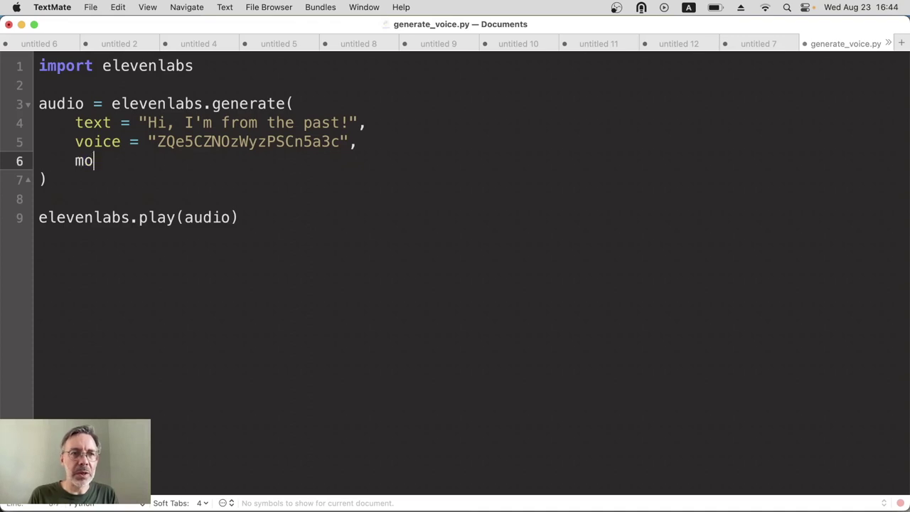
type("del = \"\"")
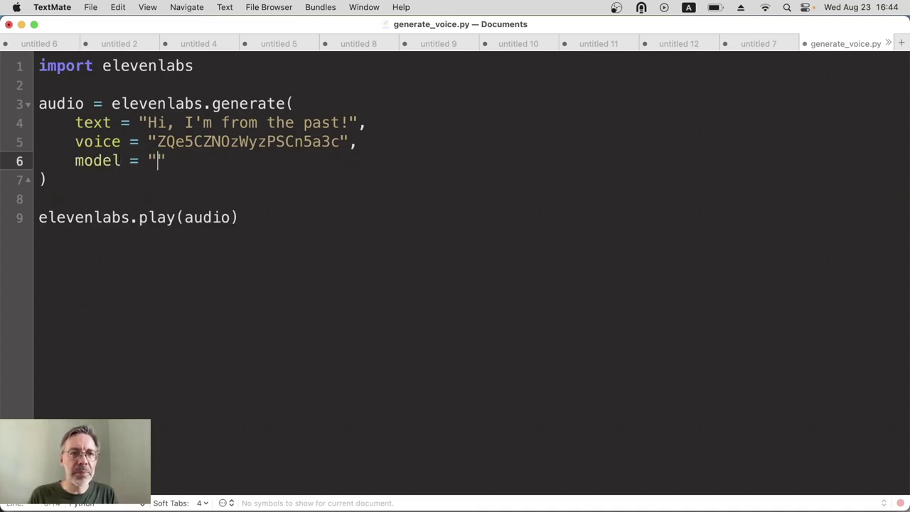
type("eleven_")
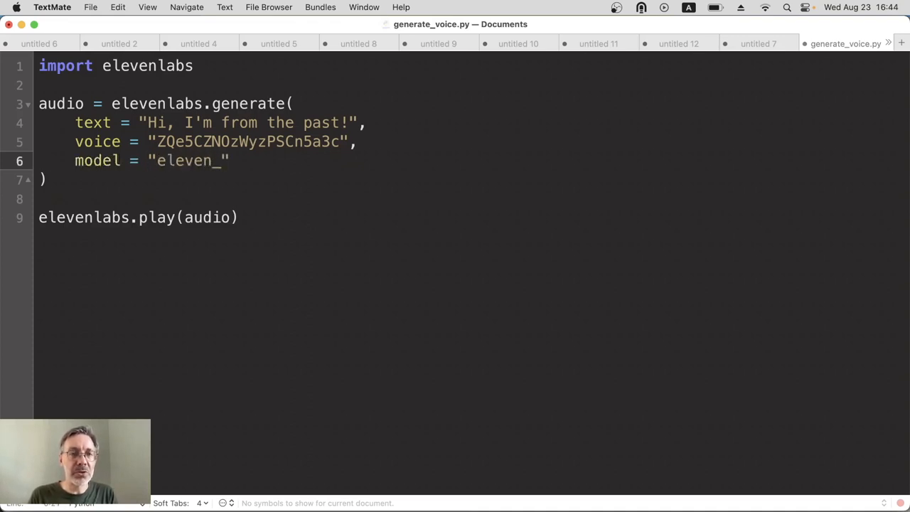
type("mono")
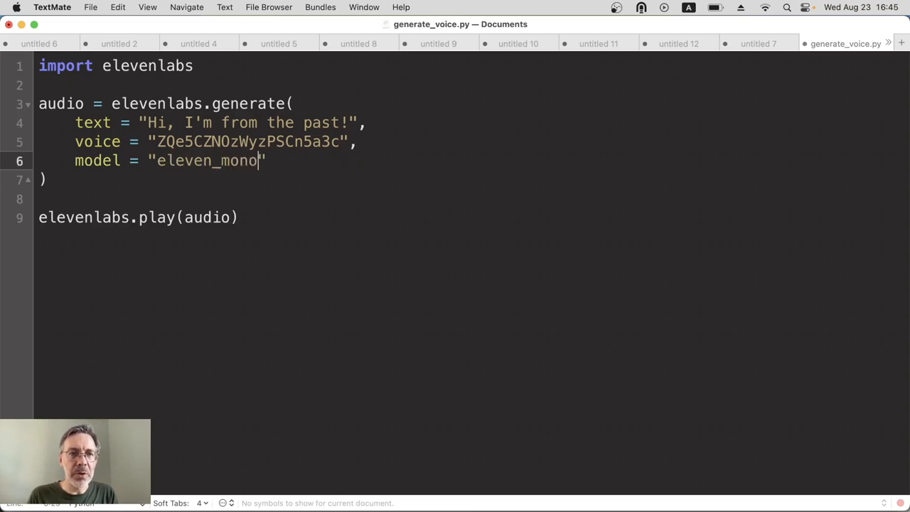
type("lingual_v1")
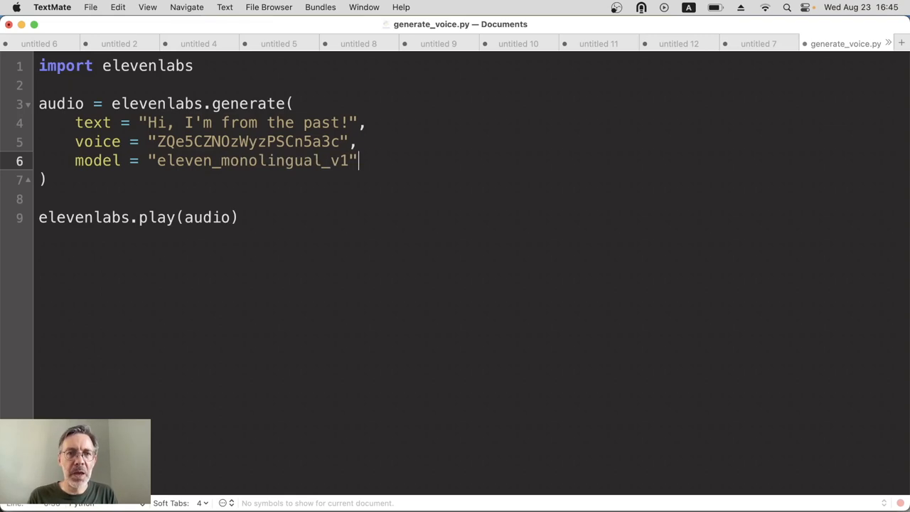
left_click(258, 160)
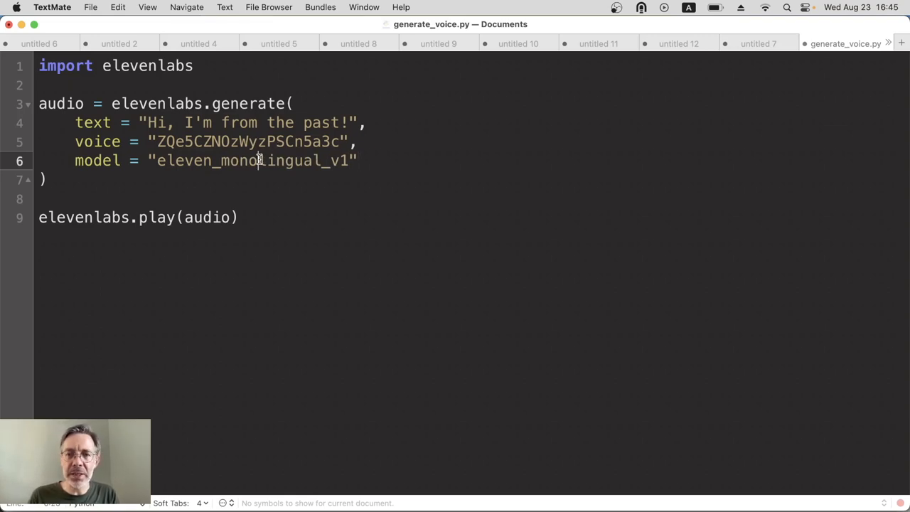
type("multi")
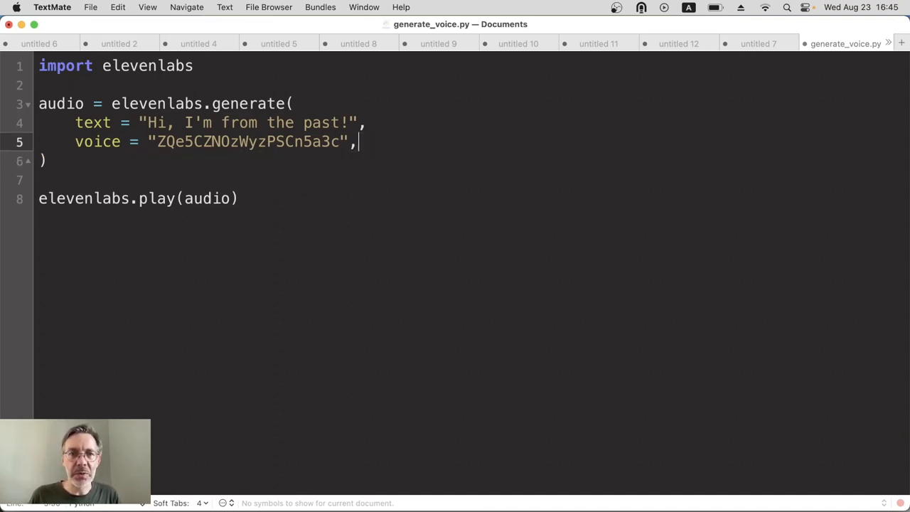
key("backspace")
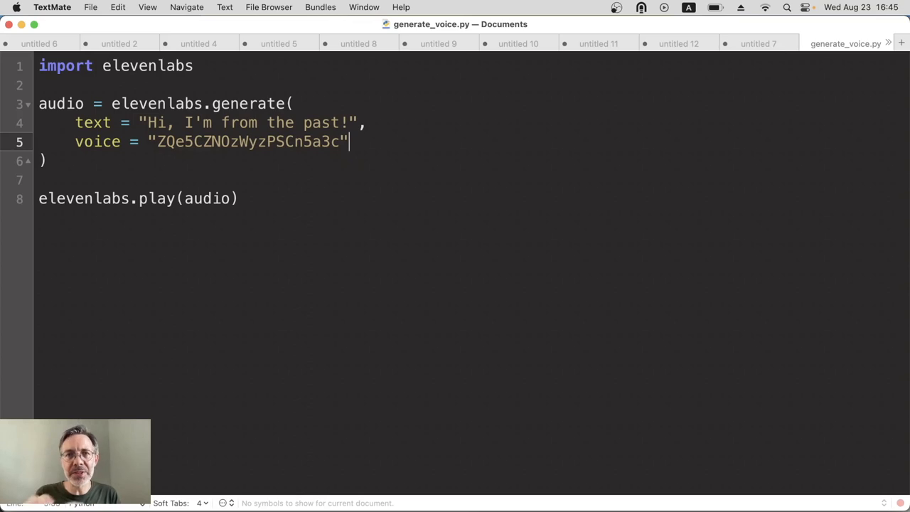
mouse_move(336, 155)
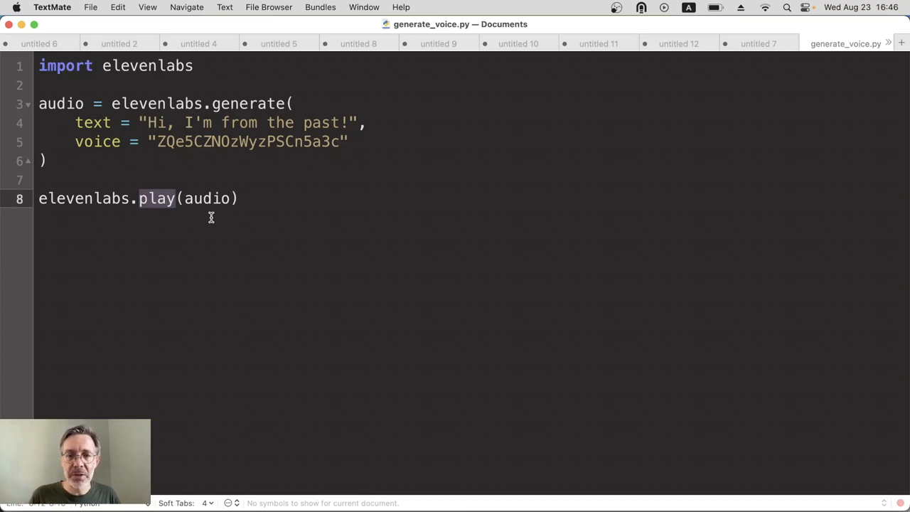
mouse_move(231, 212)
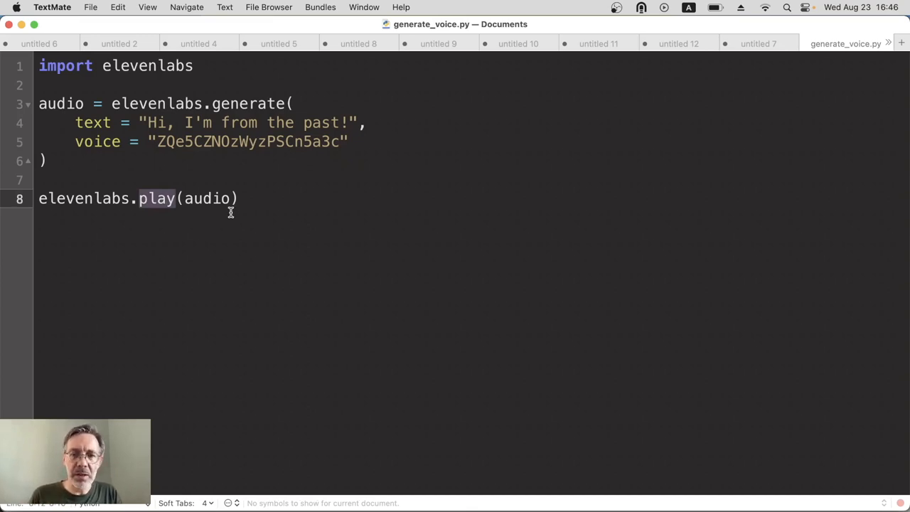
- Add elevenlabs.save(audio, "audio.mp3") to save the generated audio
type("save")
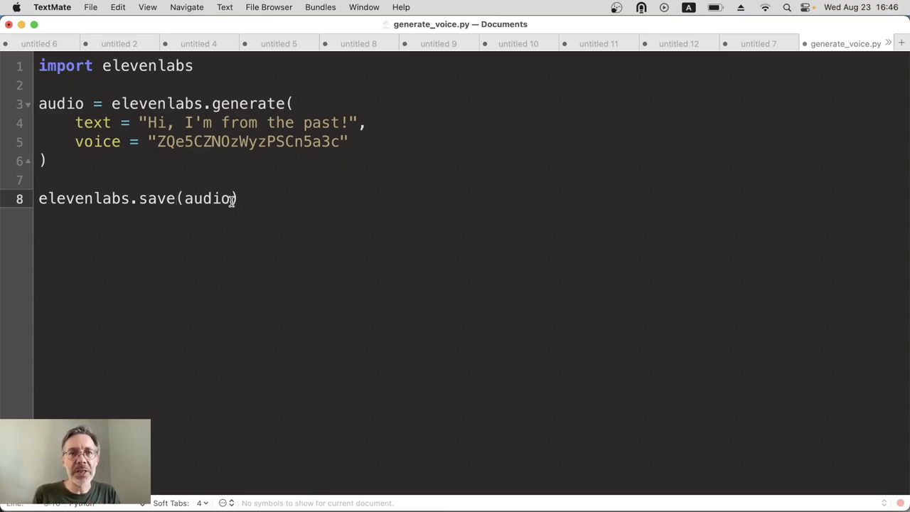
mouse_move(361, 173)
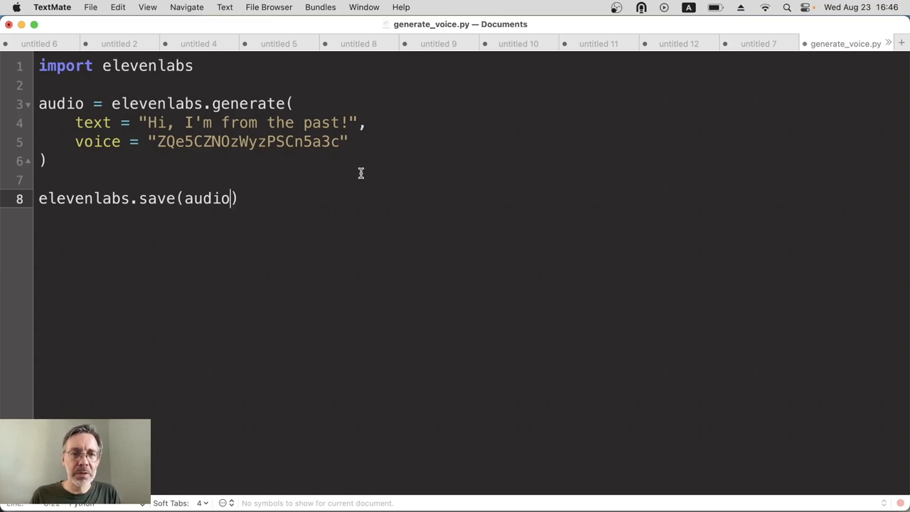
type(", \"\"")
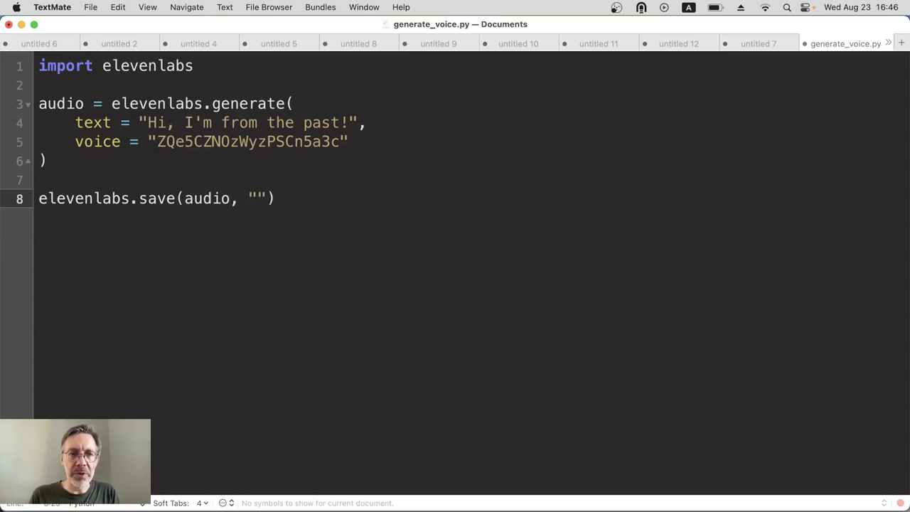
type("audio.mp")
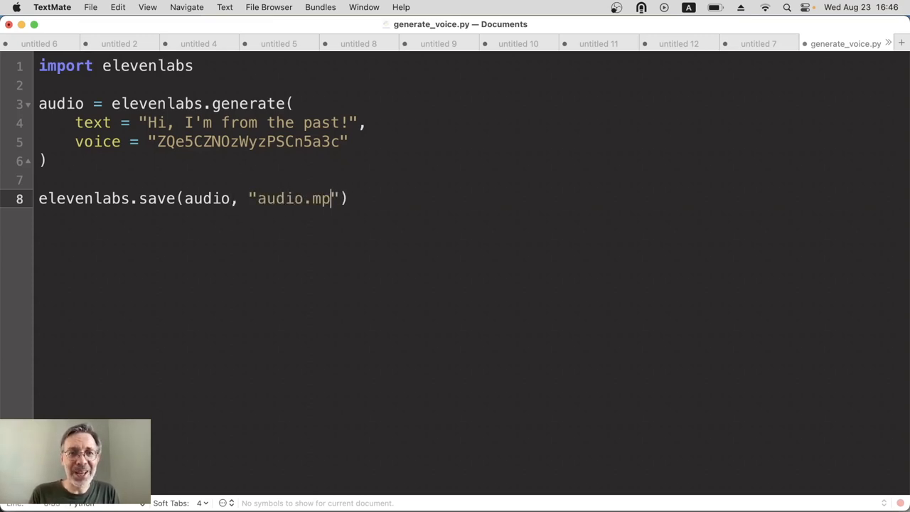
type("3")
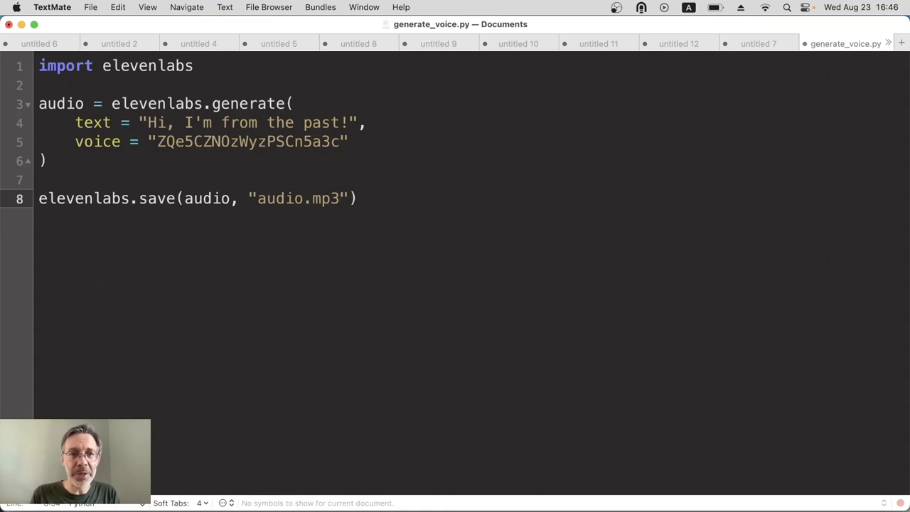
- Change the spoken text to "Hi, I'm from outer space!"
left_click(359, 198)
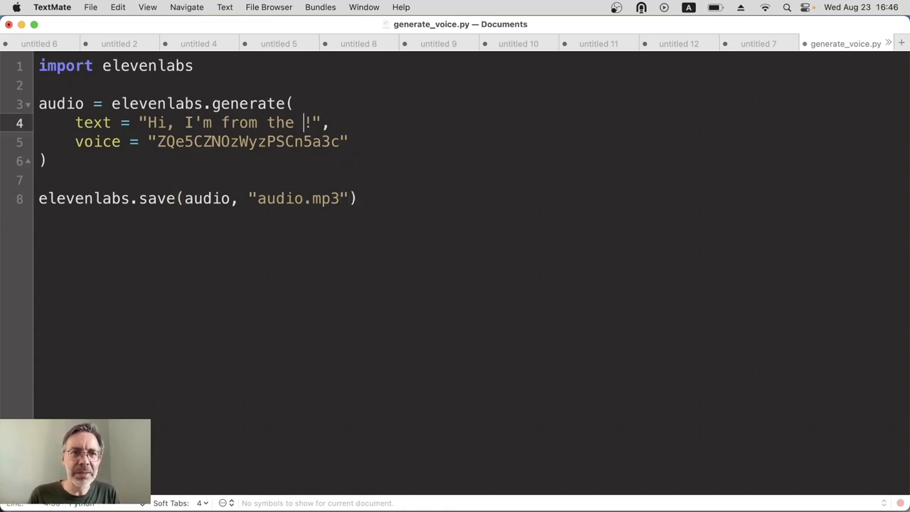
key("backspace")
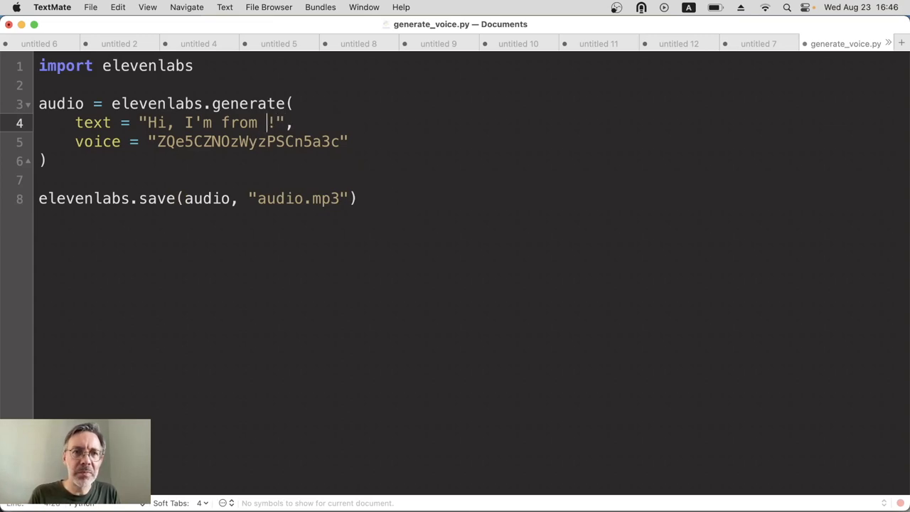
type("outer space")
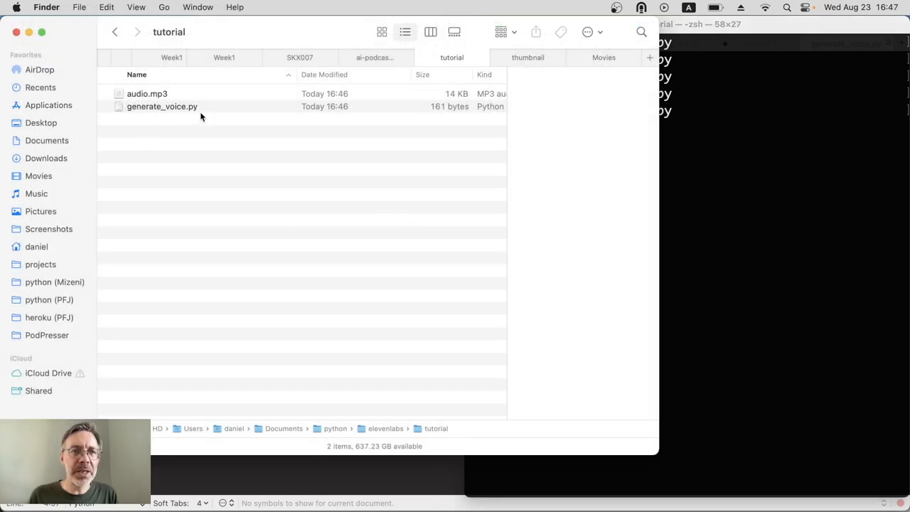
- Preview generate_voice.py, then open the generated audio.mp3 in VLC from the tutorial folder
left_click(162, 106)
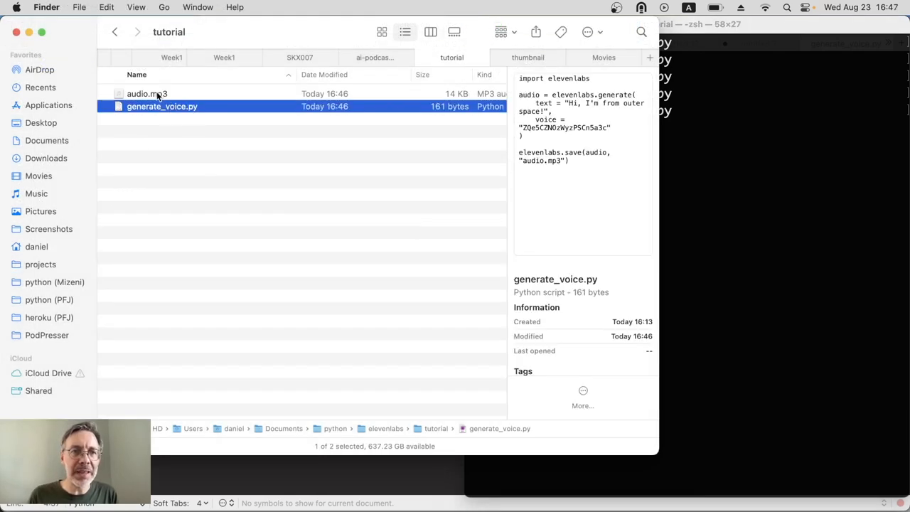
left_click(147, 93)
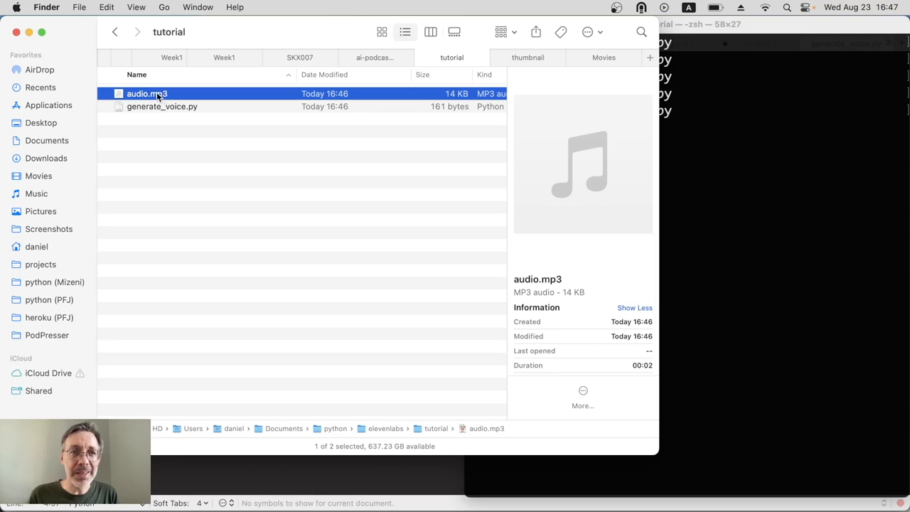
double_click(147, 93)
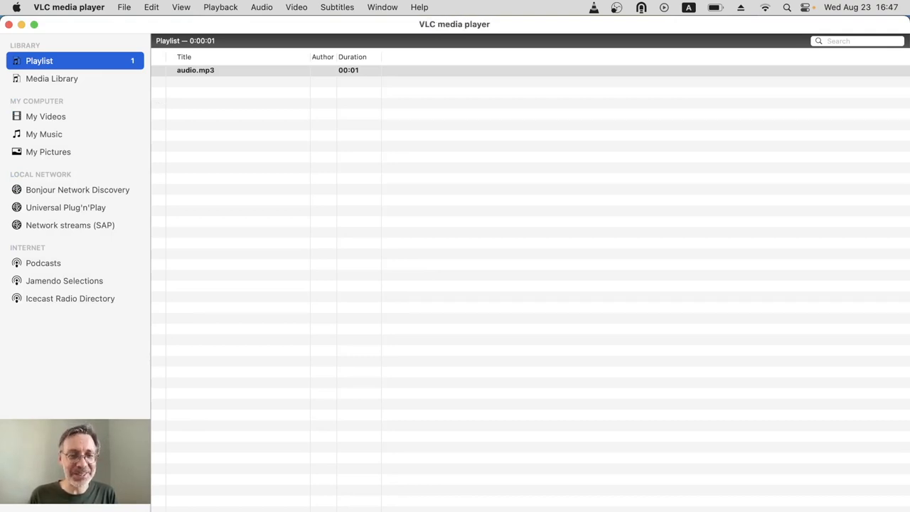
mouse_move(206, 384)
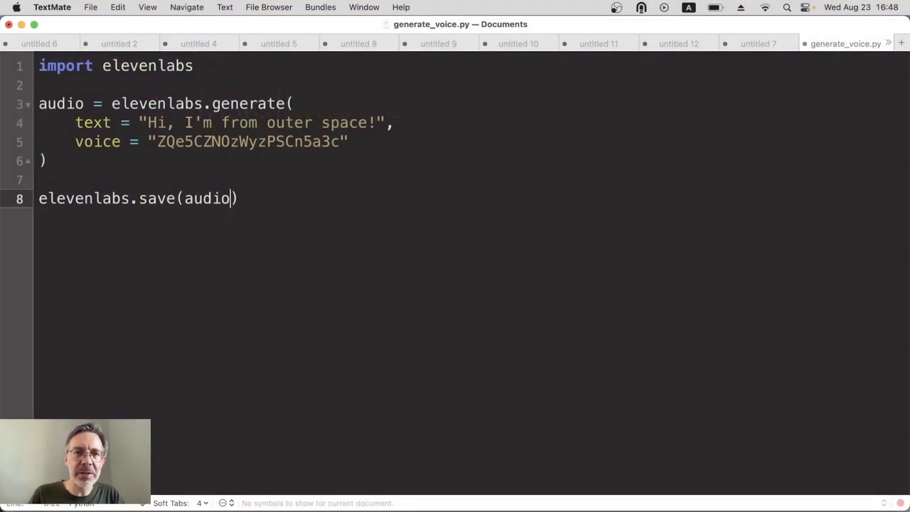
- Switch the script from saving to playing the audio and pass voice = voice to generate
type("play")
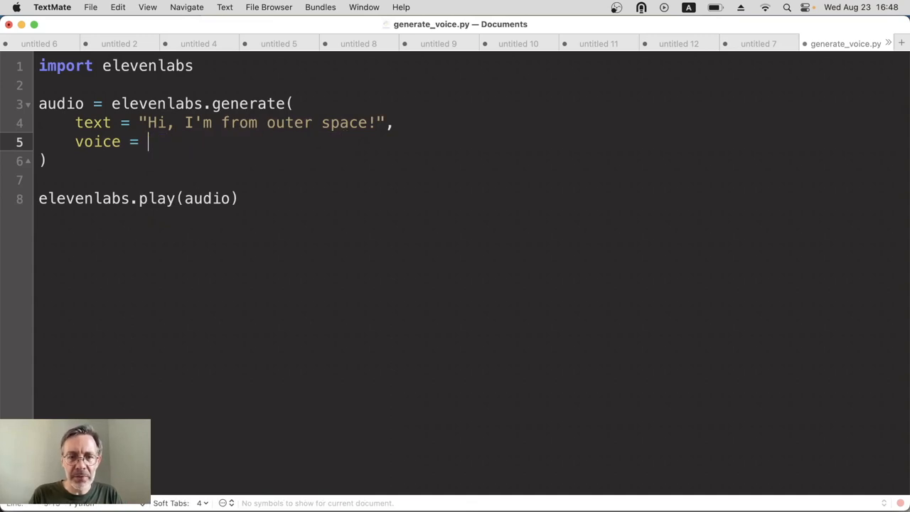
type("voice")
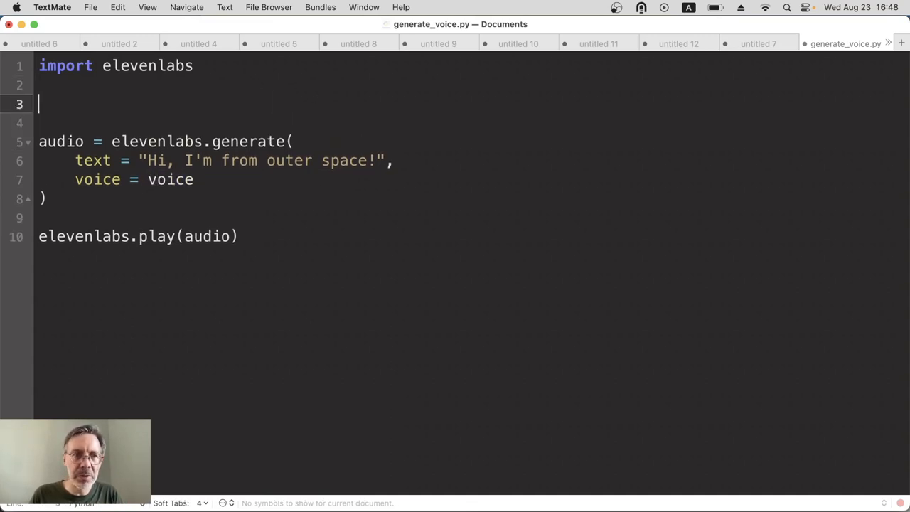
type("voi")
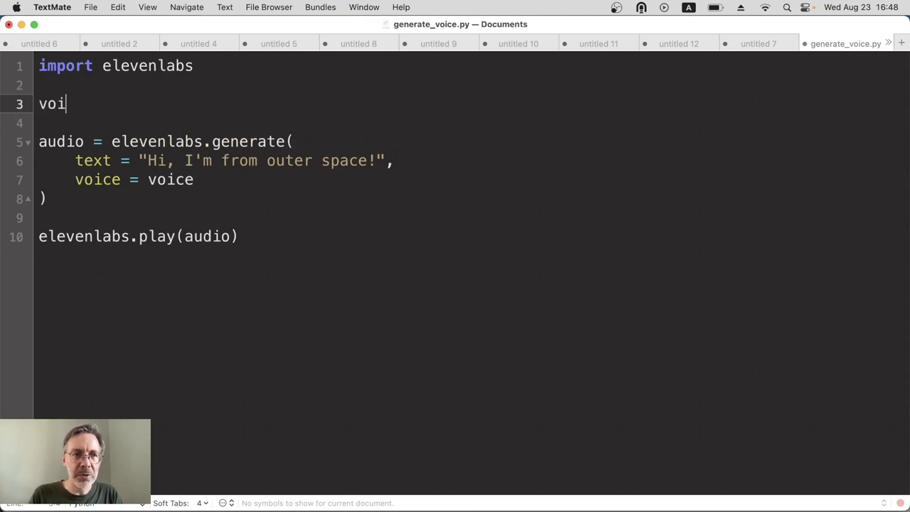
type("ce =")
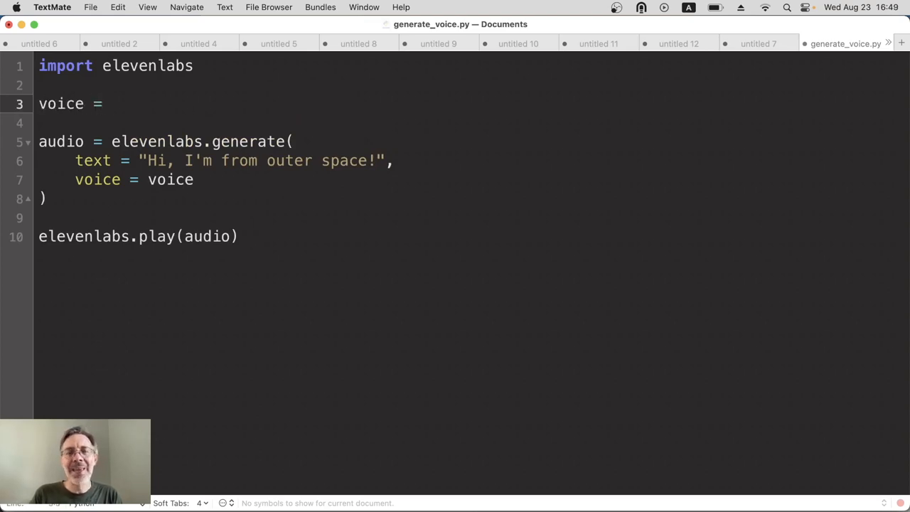
- Define voice = elevenlabs.Voice with voice_id "ZQe5CZNOzWyzPSCn5a3c" and start a settings argument
left_click(110, 104)
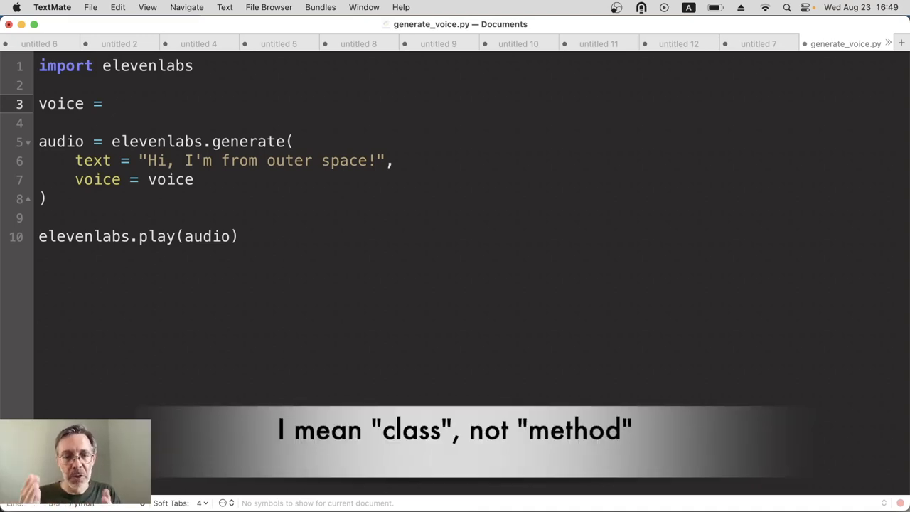
type("elevenl")
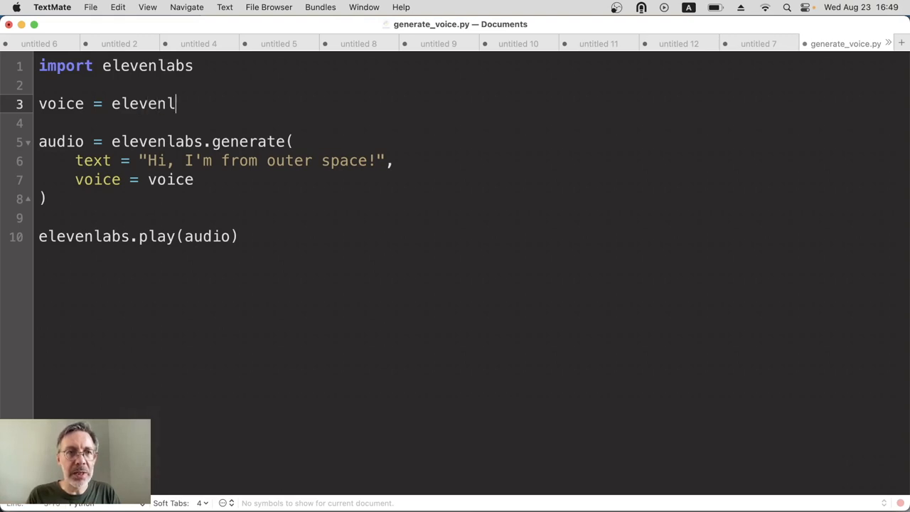
type("abs.")
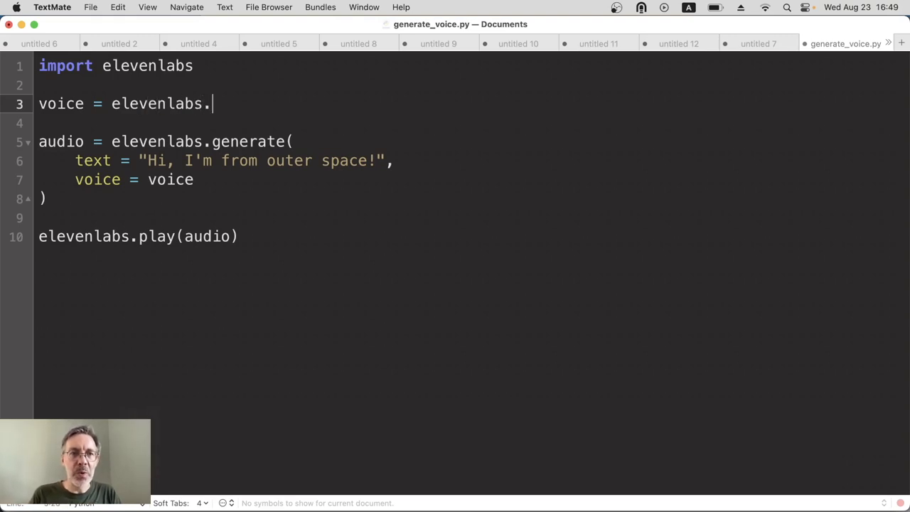
type("Voice")
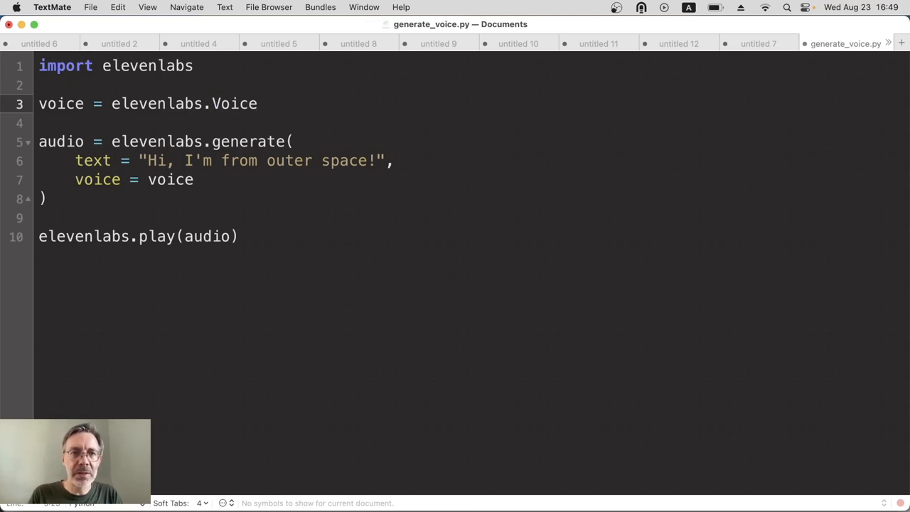
type("()")
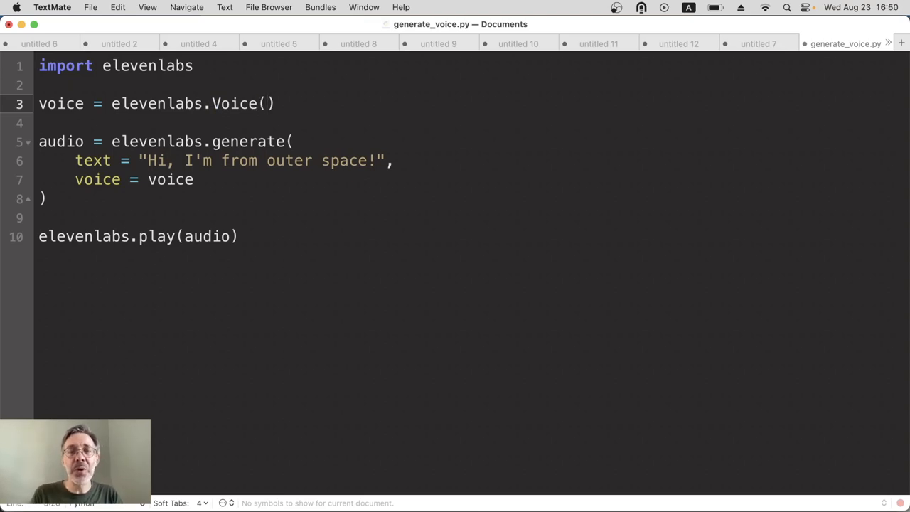
left_click(266, 103)
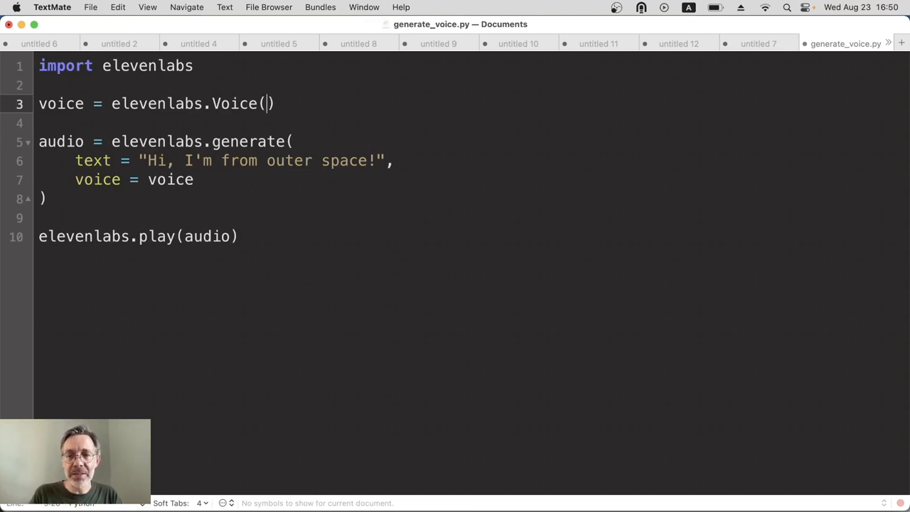
key("Return")
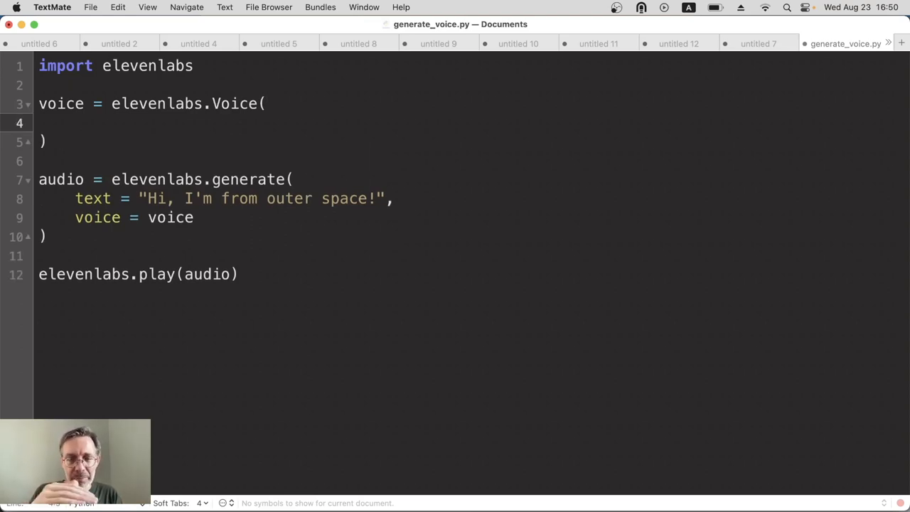
type("voice")
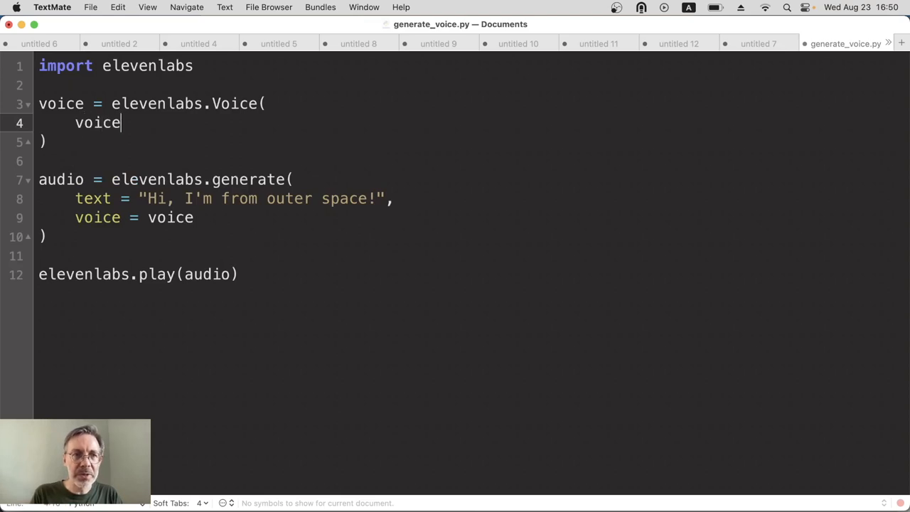
type("_id =")
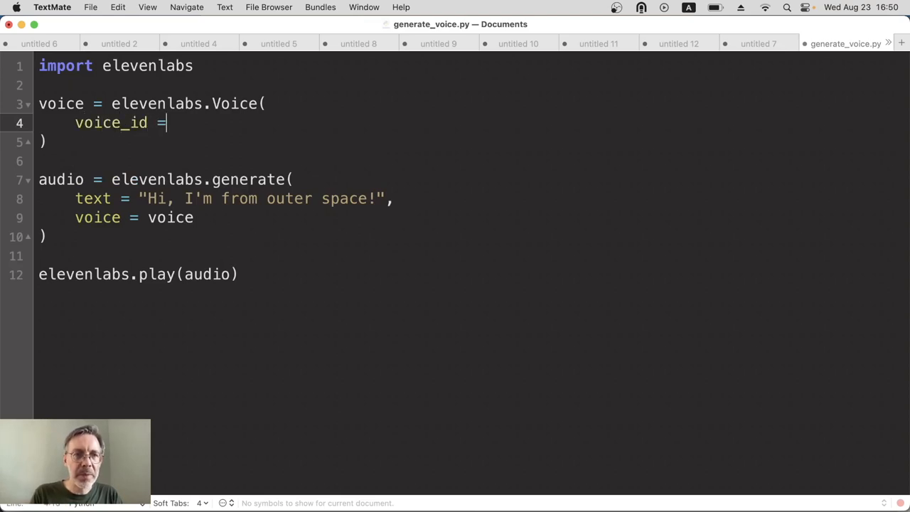
type("\"\"")
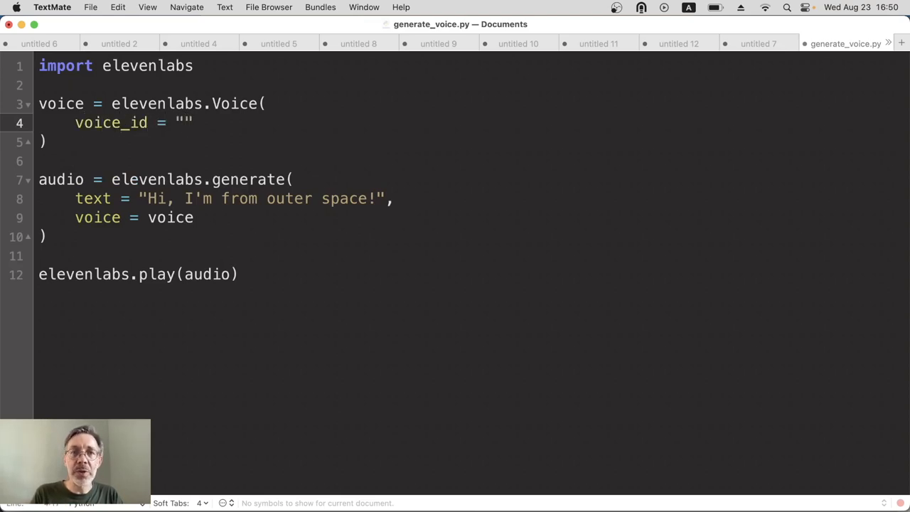
type("ZQe5CZNOzWyzPSCn5a3c")
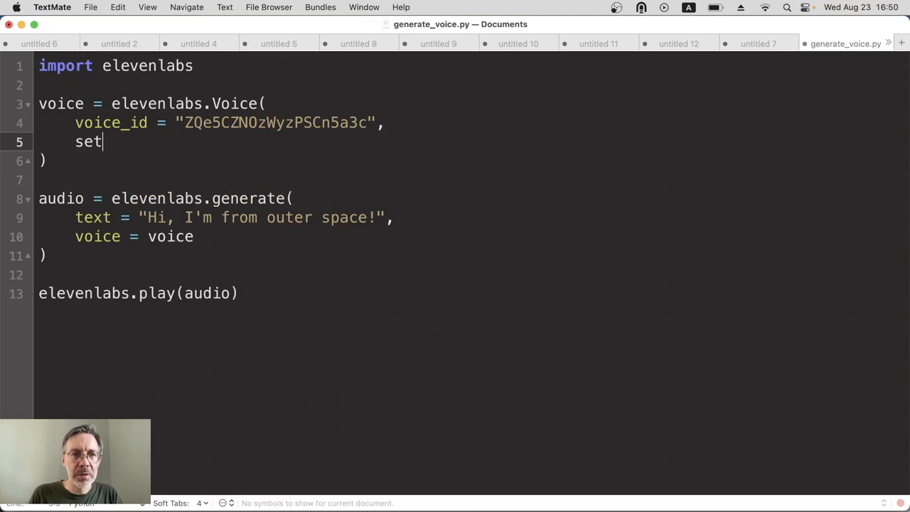
type("tings =")
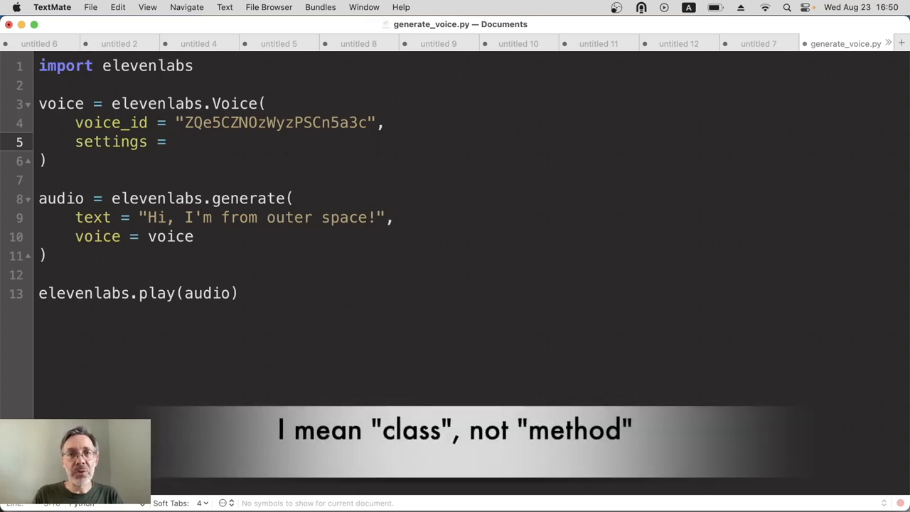
- Set the Voice's settings to elevenlabs.VoiceSettings(), with its parentheses opened onto separate lines
left_click(176, 141)
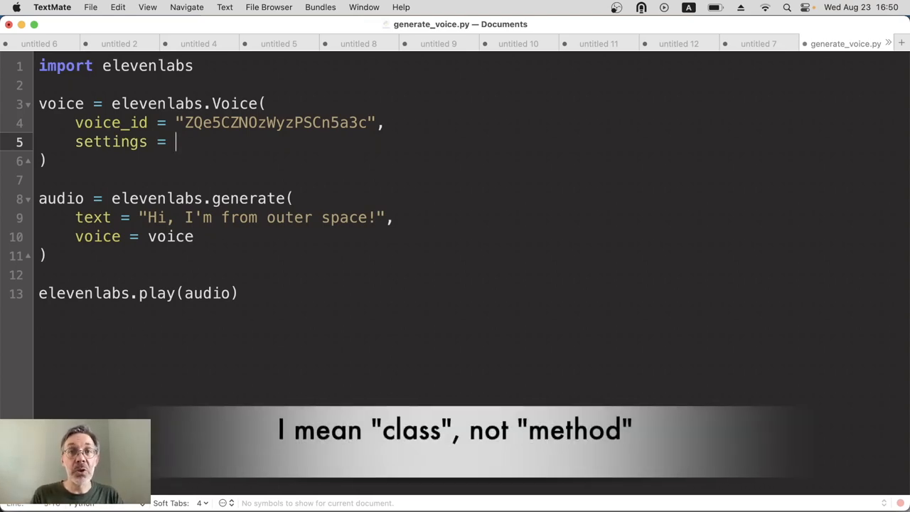
type("eleven")
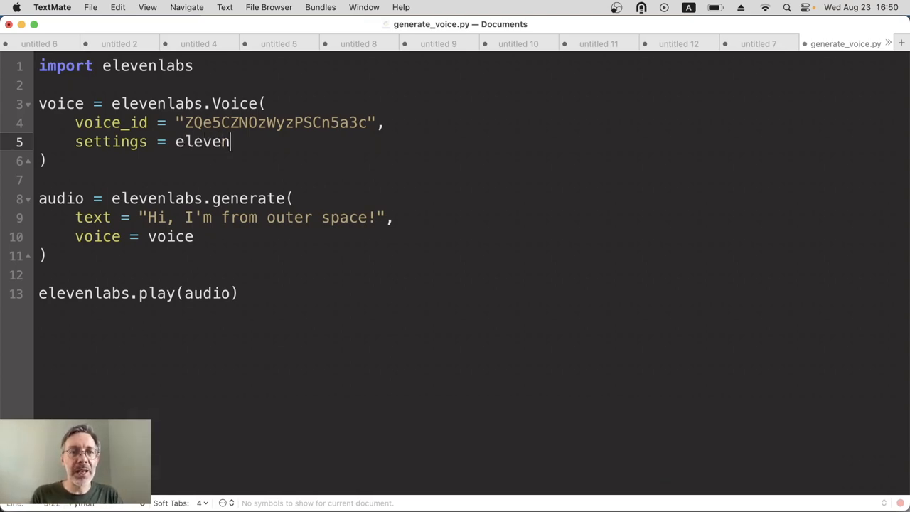
type("labs.")
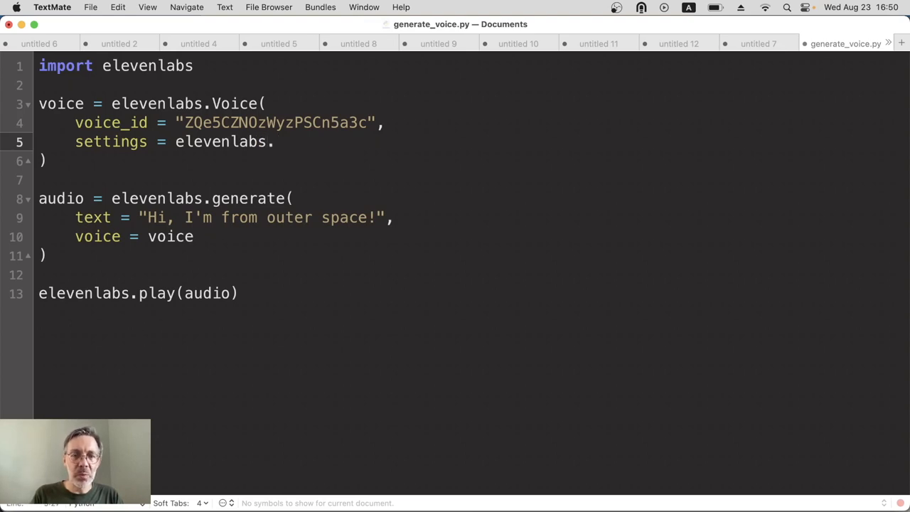
type("VoiceSett")
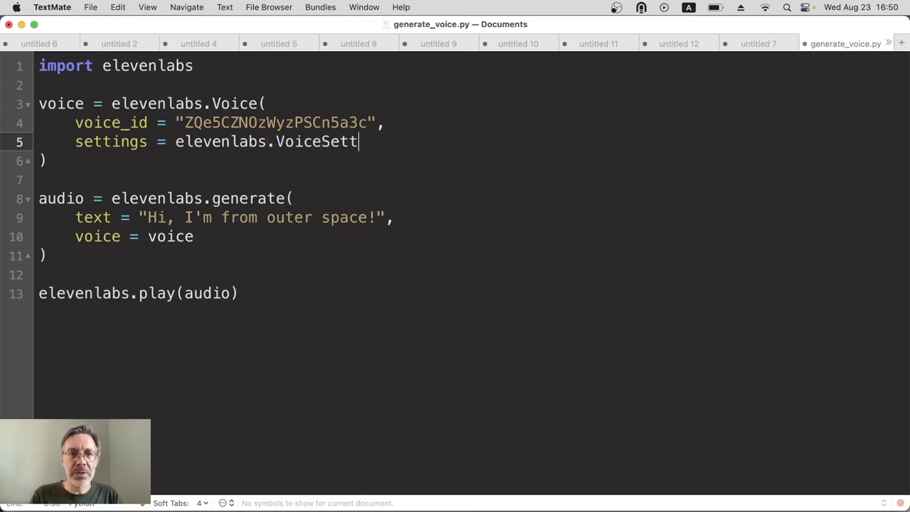
type("ings()")
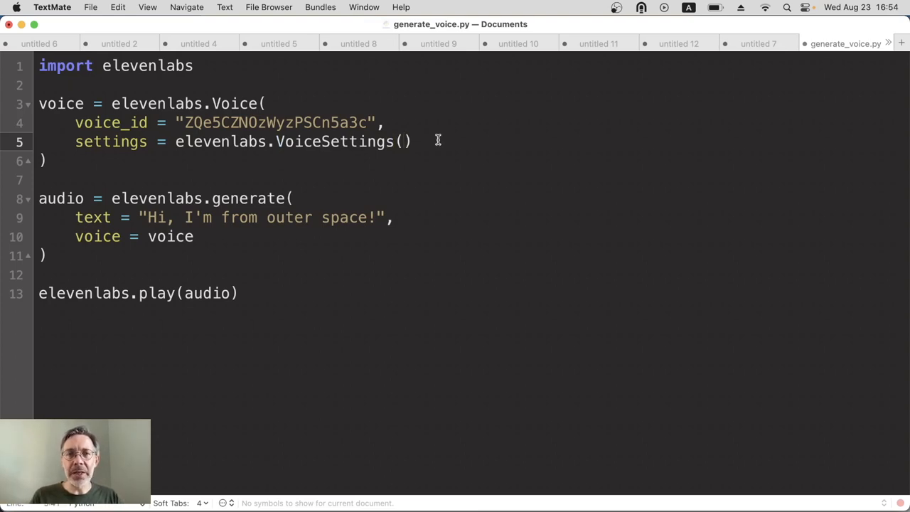
key("Return")
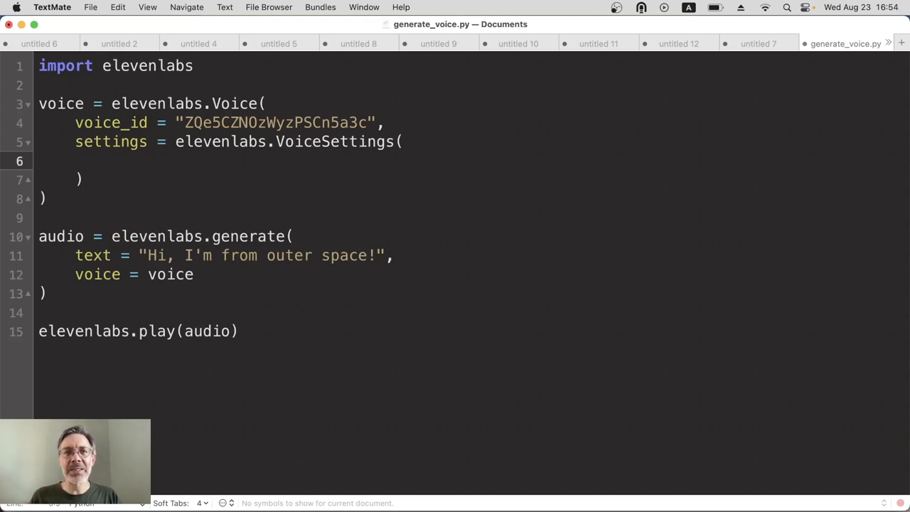
- Fill VoiceSettings with stability = 1 and similarity_boost = 0.75
type("sta")
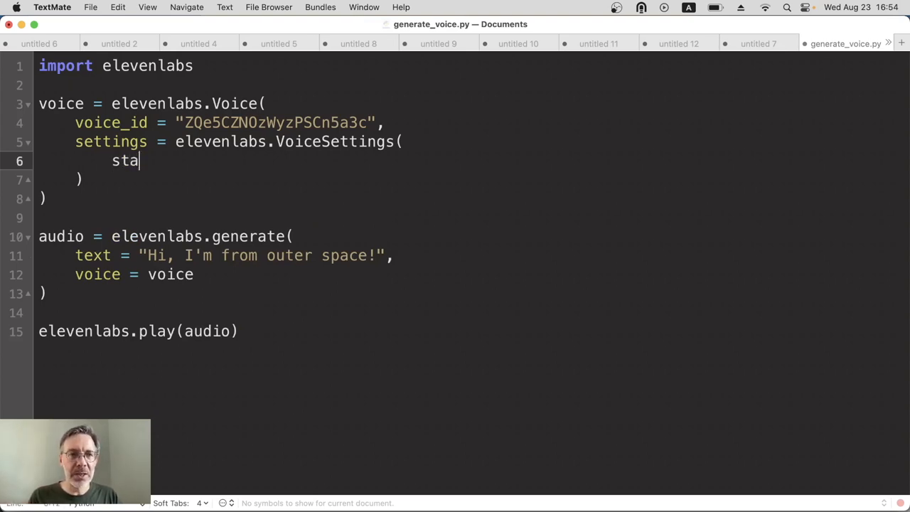
type("bility =")
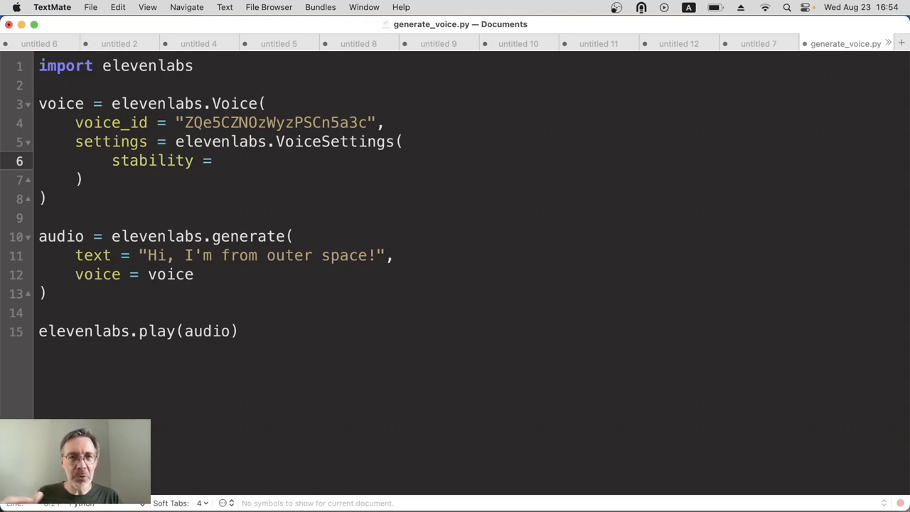
left_click(222, 160)
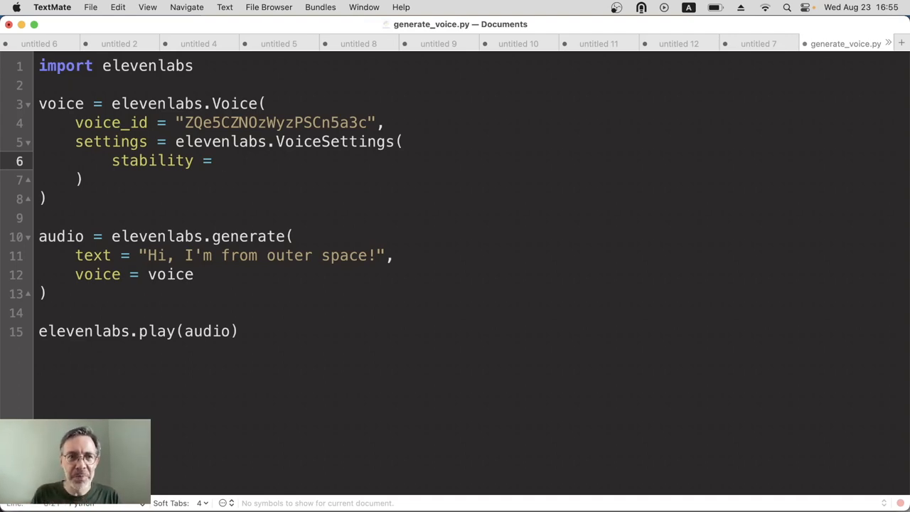
type("1")
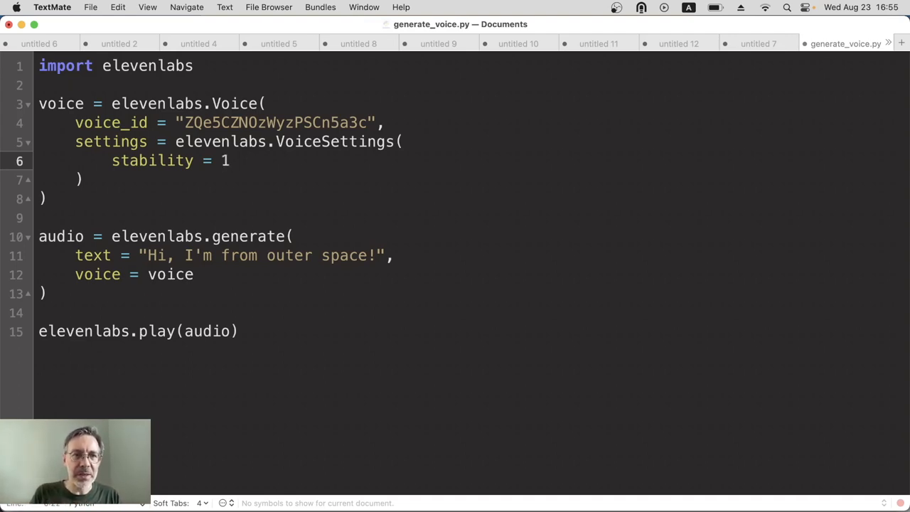
type("s")
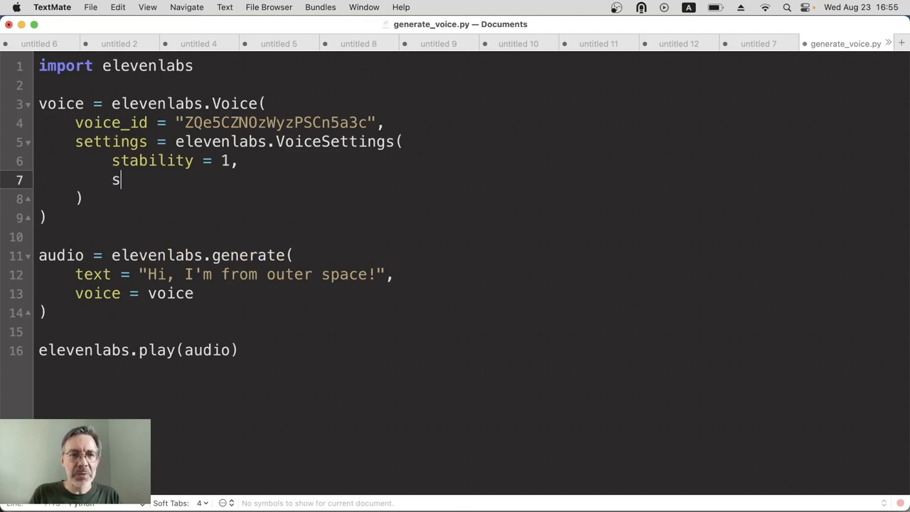
type("imilarity_bo")
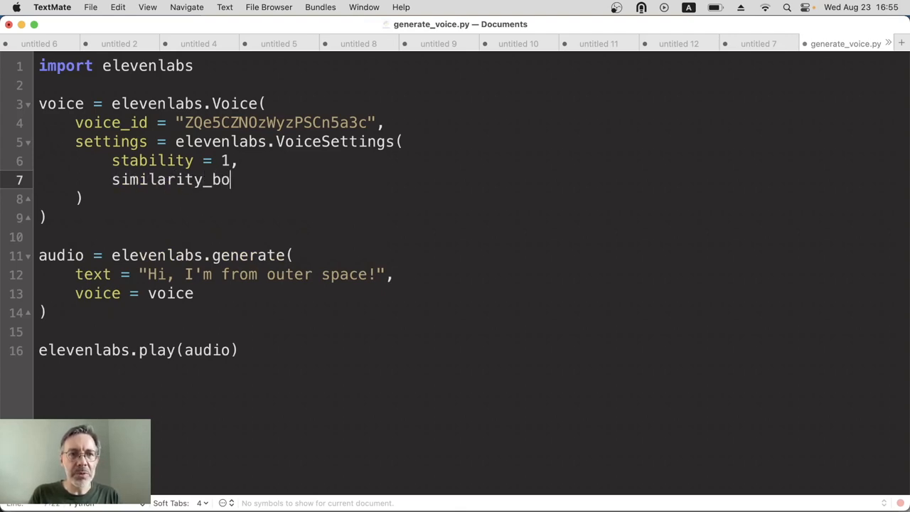
type("ost =")
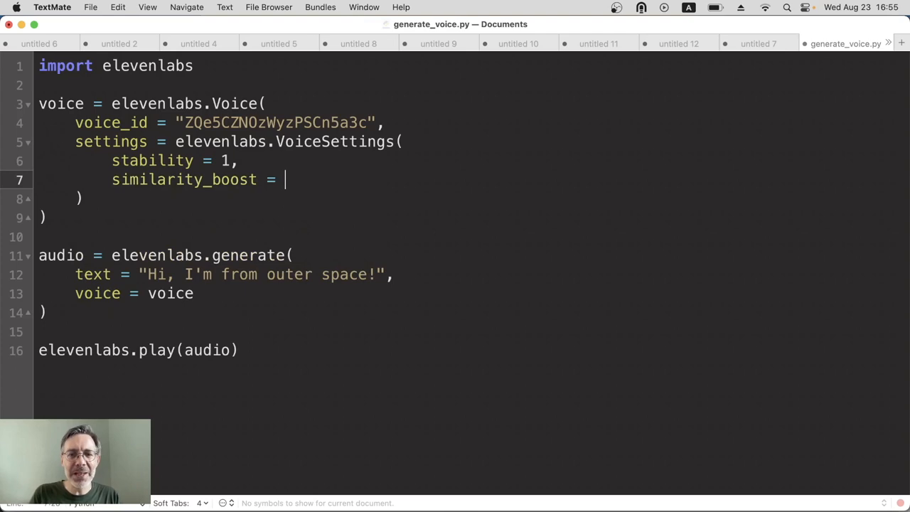
type("0.")
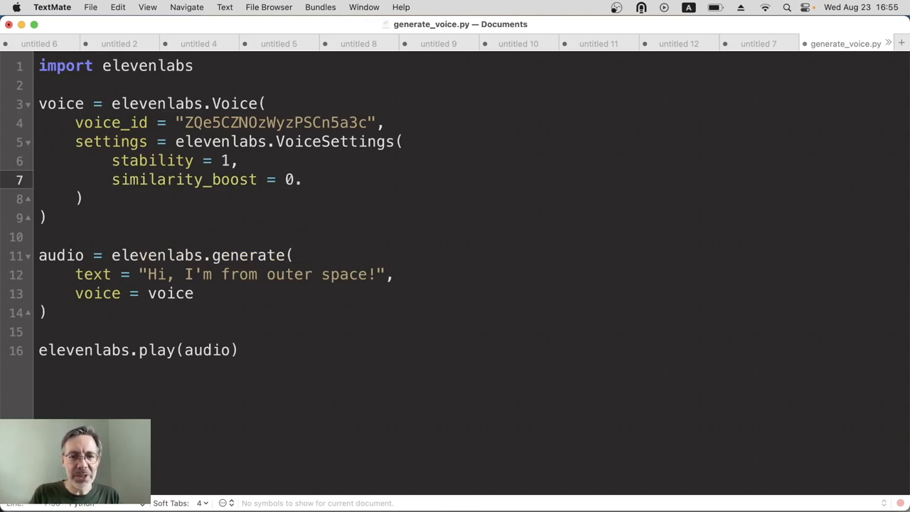
type("75")
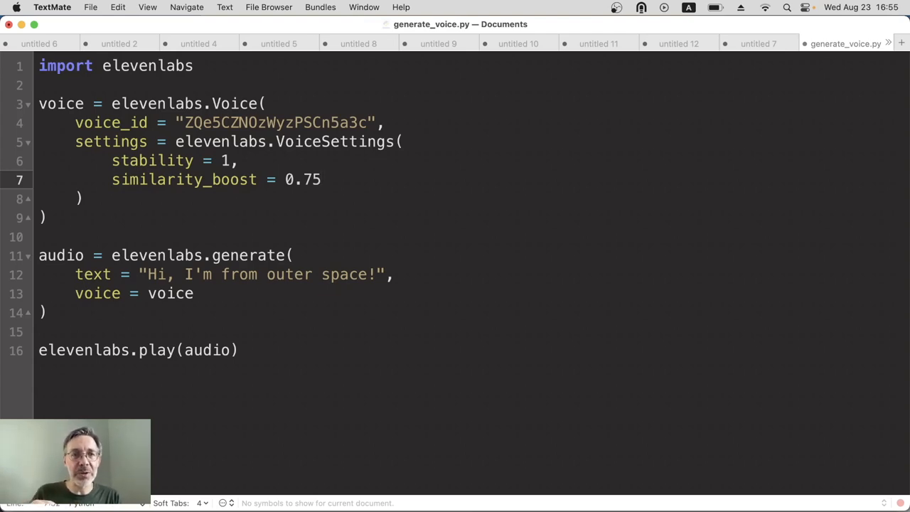
left_click(322, 180)
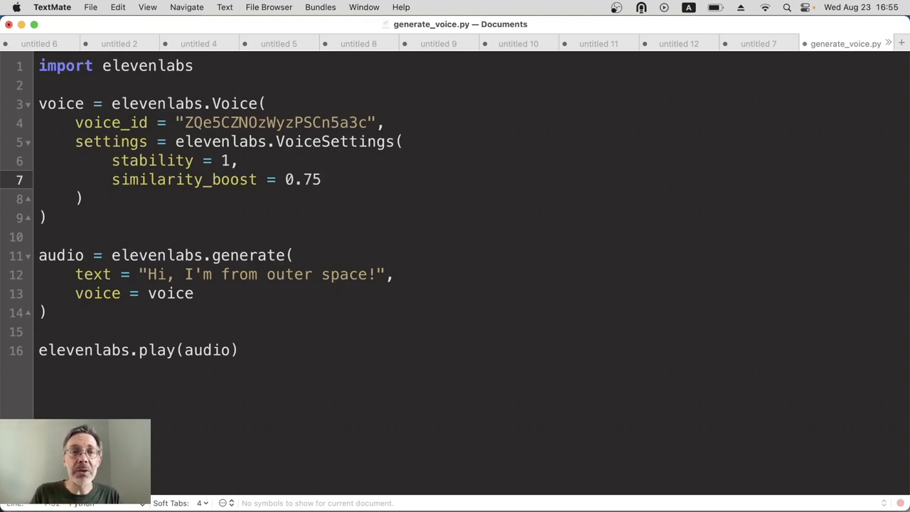
left_click(320, 179)
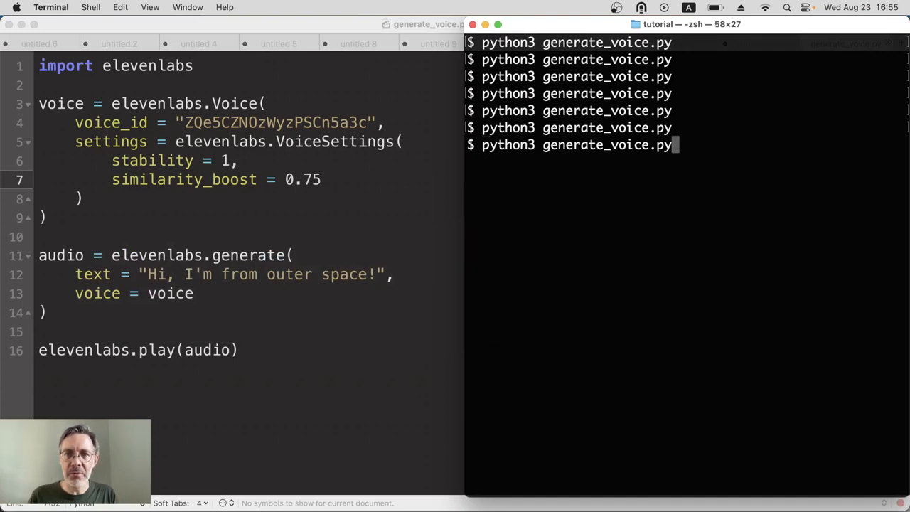
- Rerun python3 generate_voice.py in Terminal, then change stability from 1 to 0
key("Return")
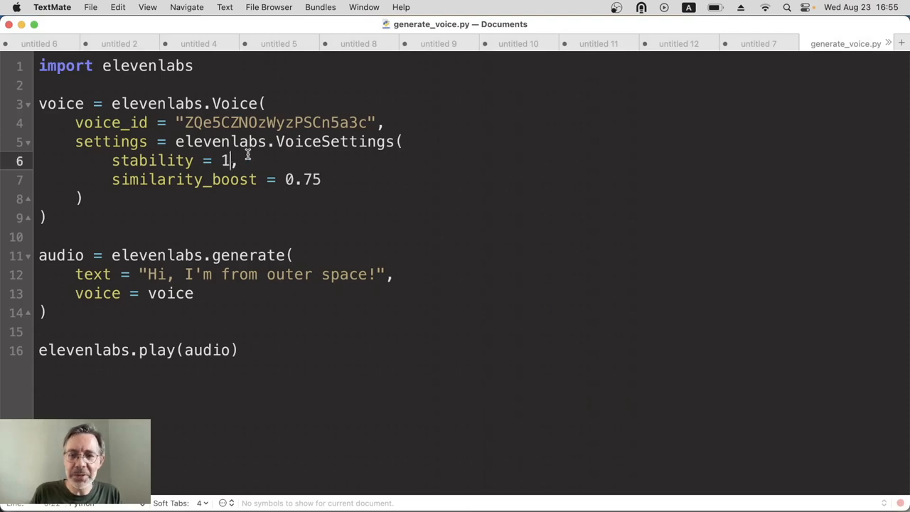
type("0")
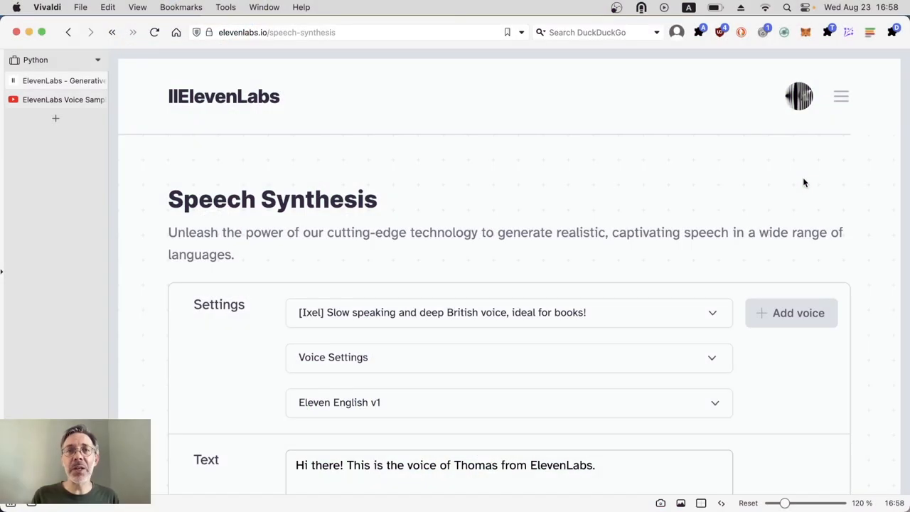
- Open ElevenLabs Profile Settings from the avatar menu to reveal the API Key field
left_click(798, 96)
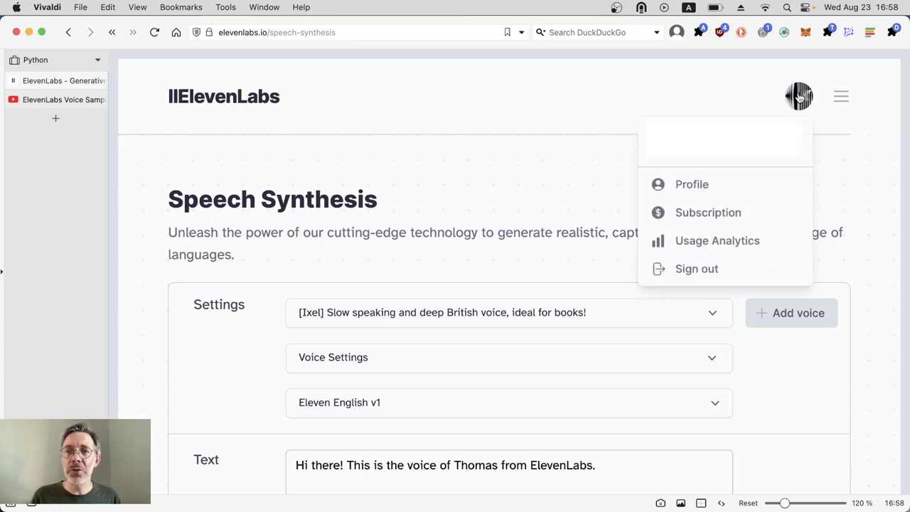
left_click(692, 184)
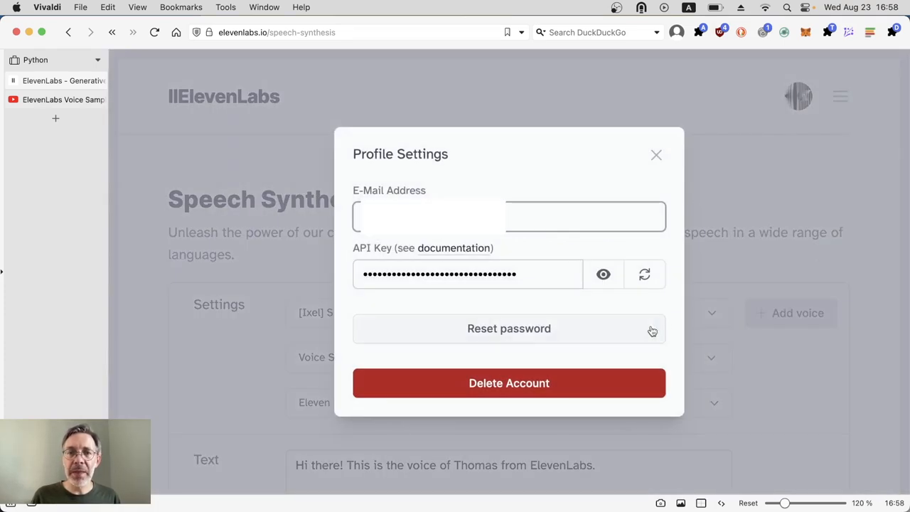
mouse_move(603, 274)
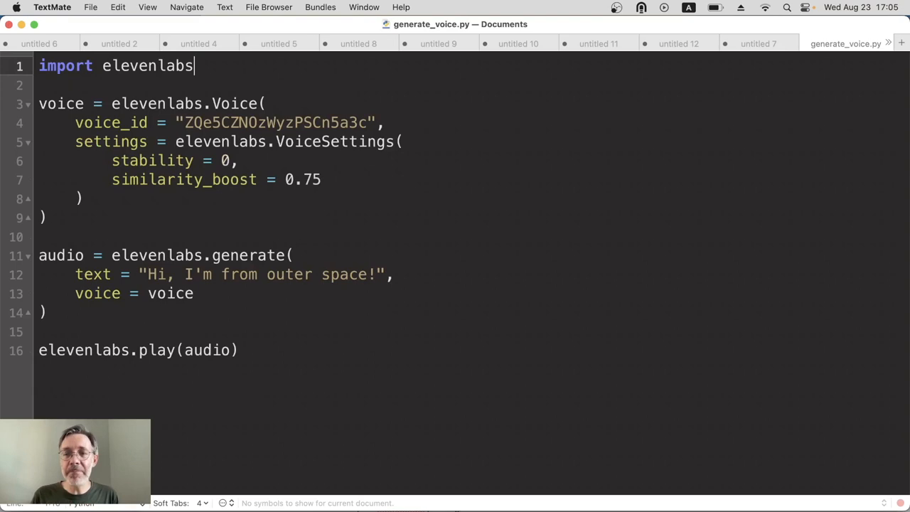
- Add elevenlabs.set_api_key("my-api-key") on a new line after import elevenlabs
key("return")
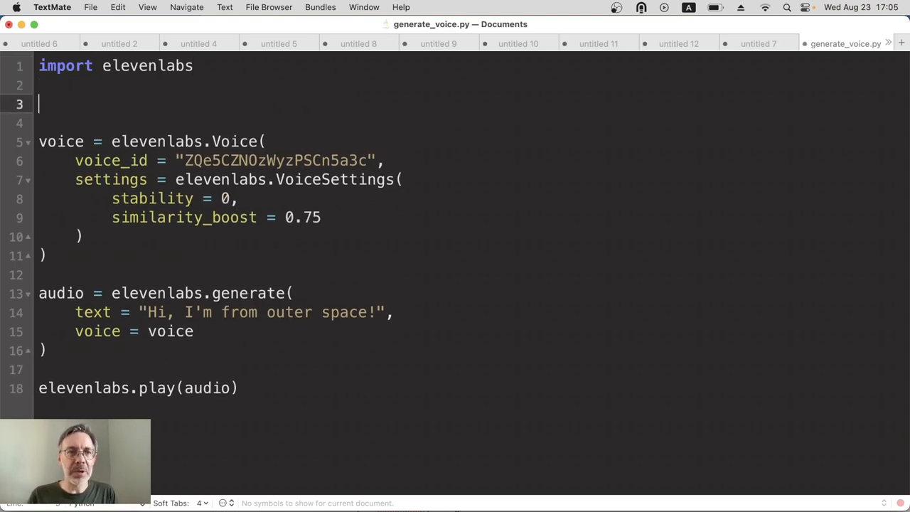
type("elevenlabs.se")
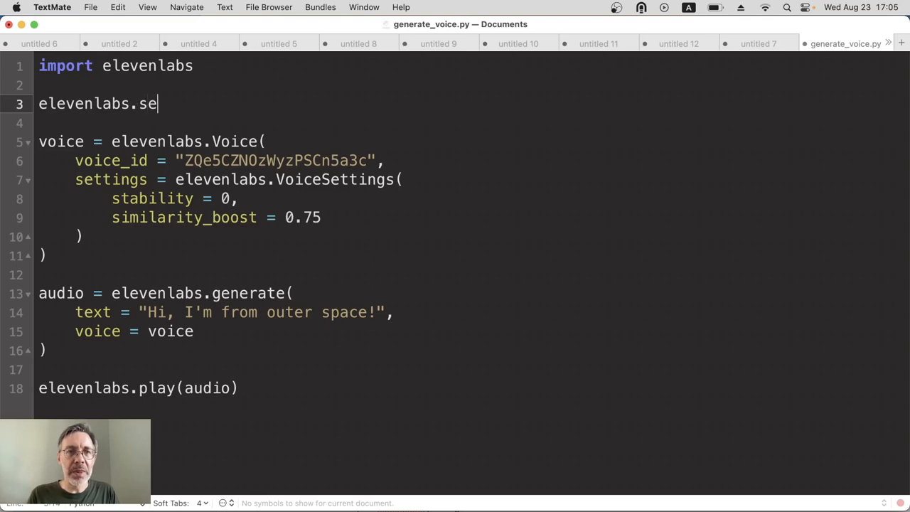
type("t_api_ke")
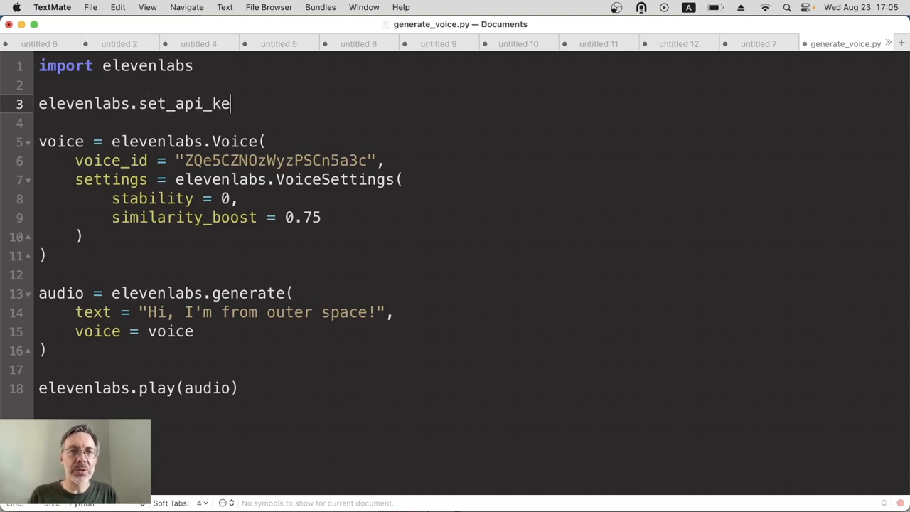
type("y()")
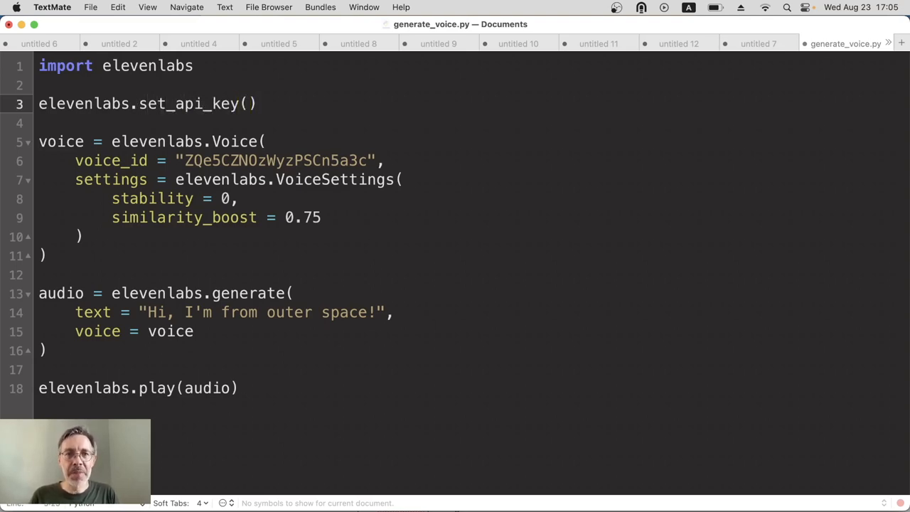
type("\"\"")
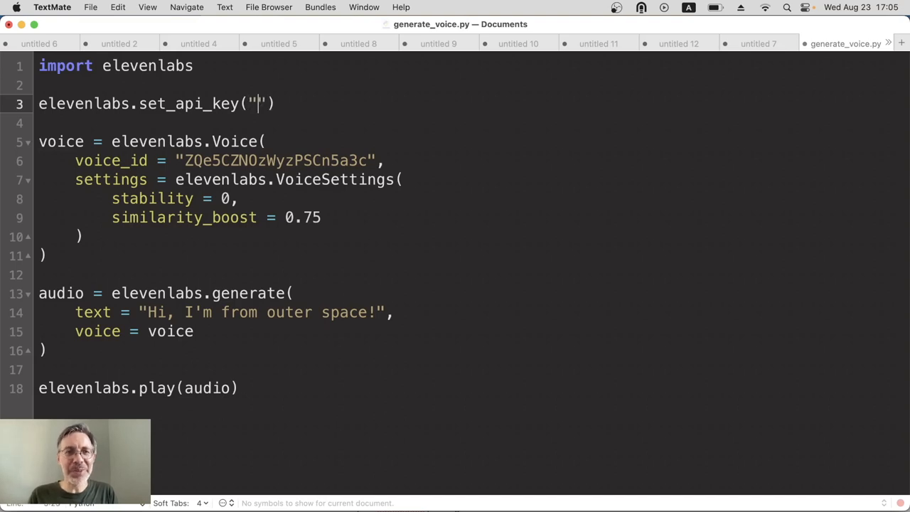
type("my-api")
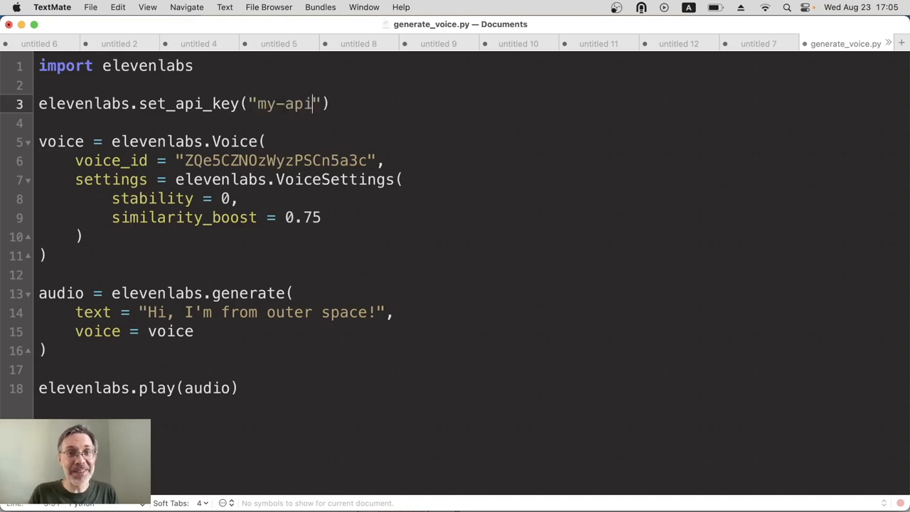
type("-key")
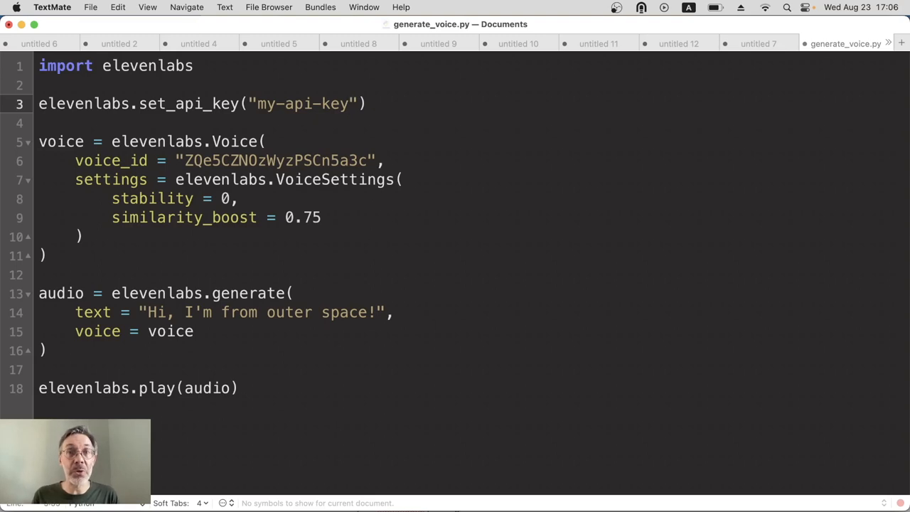
left_click(347, 103)
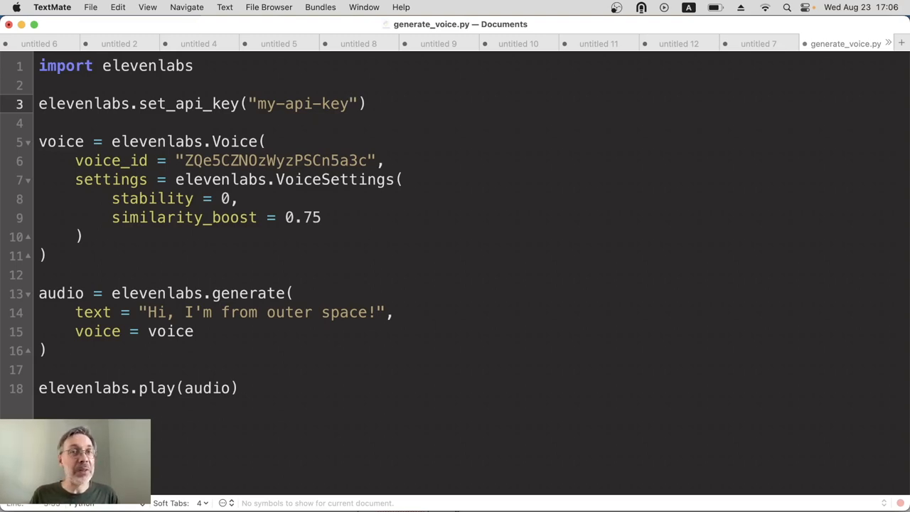
left_click(348, 103)
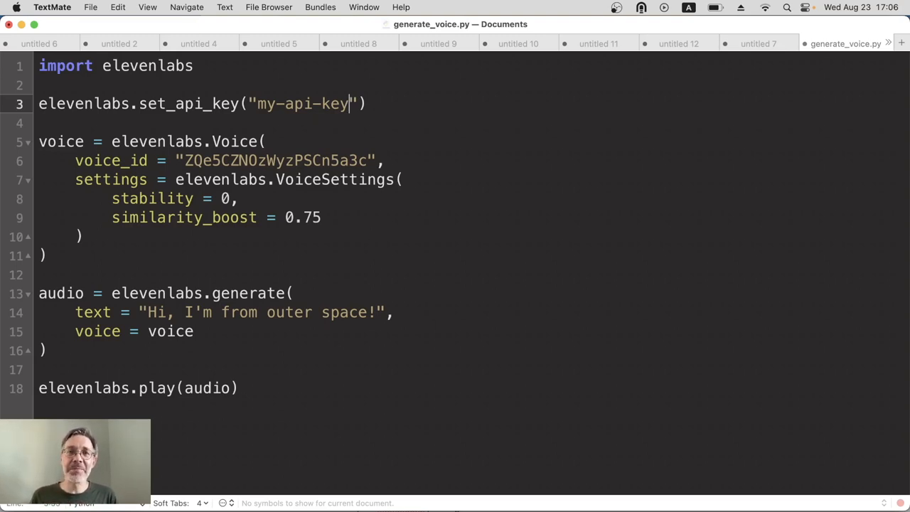